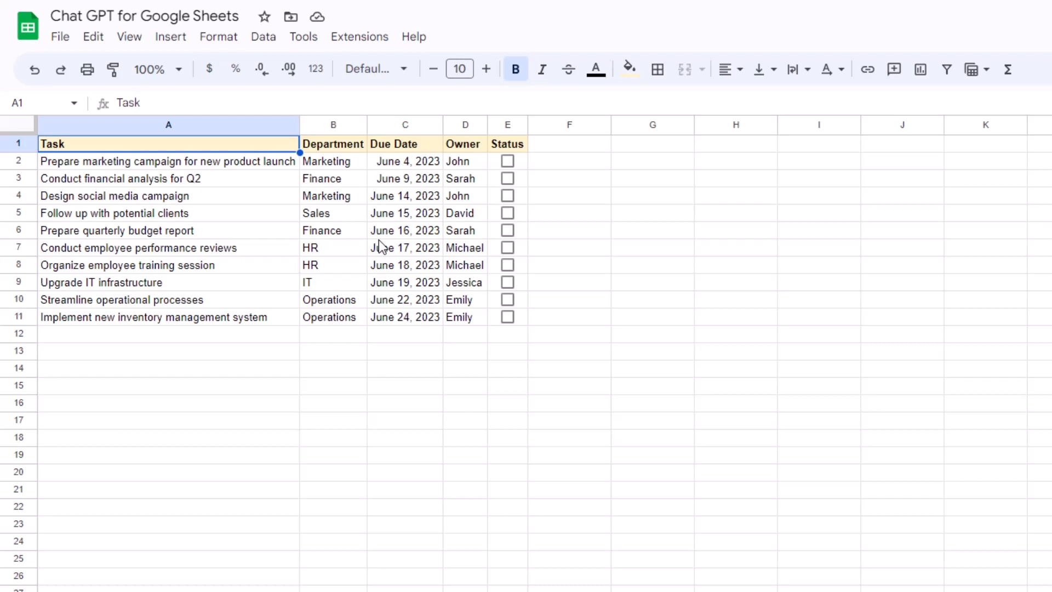
mouse_move(159, 324)
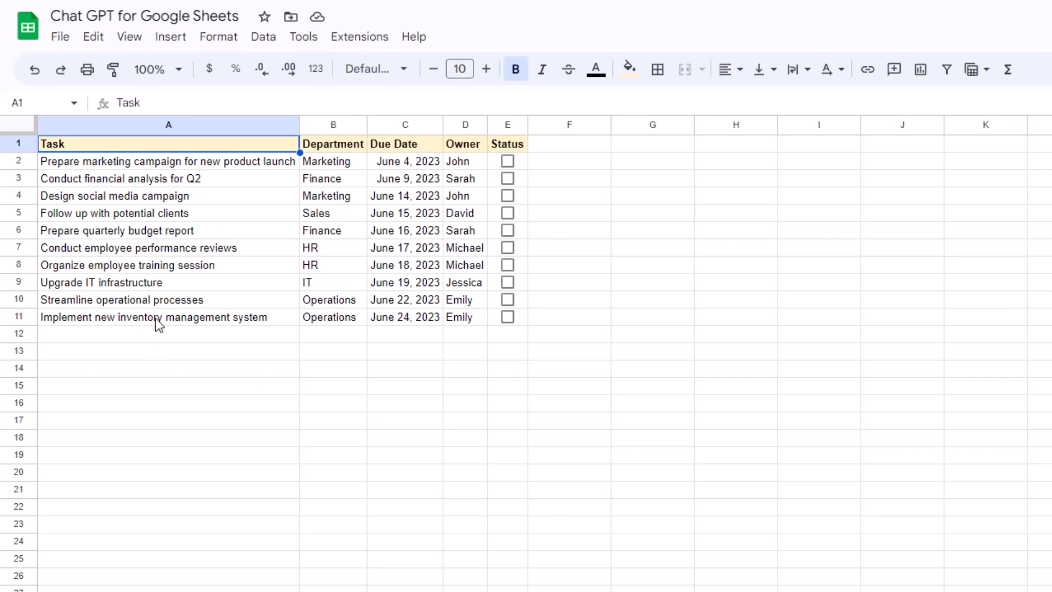
mouse_move(412, 250)
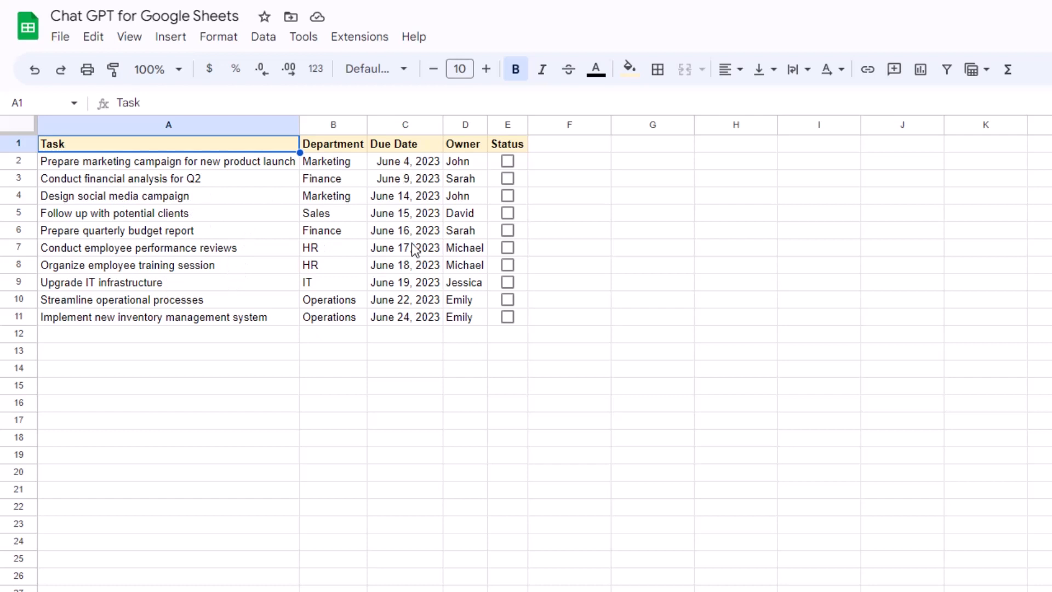
mouse_move(512, 159)
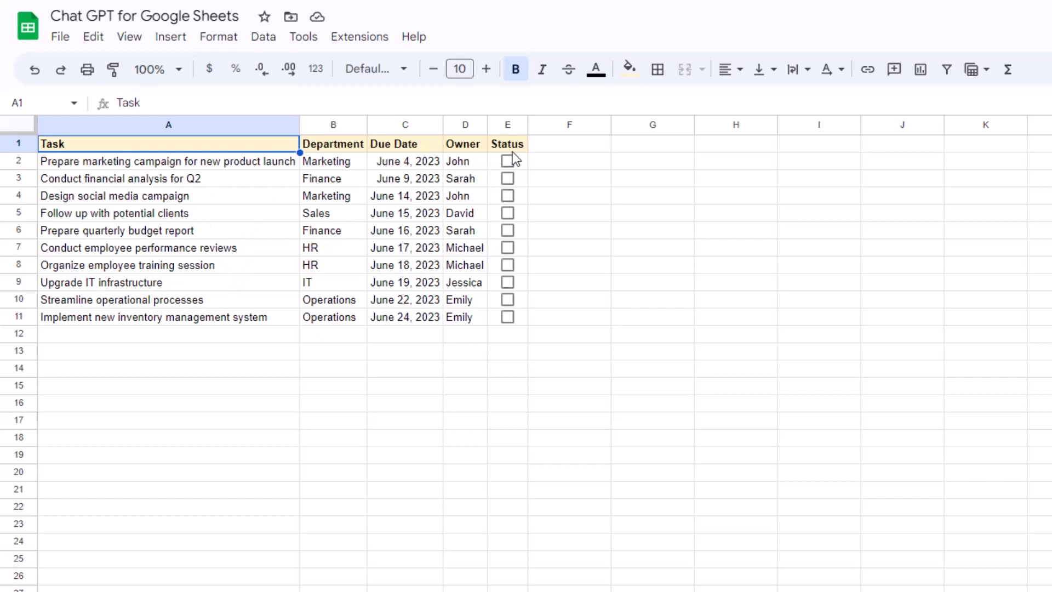
Toggle the column E Status checkboxes on and off, ending with E3 and E5 ticked
click(507, 161)
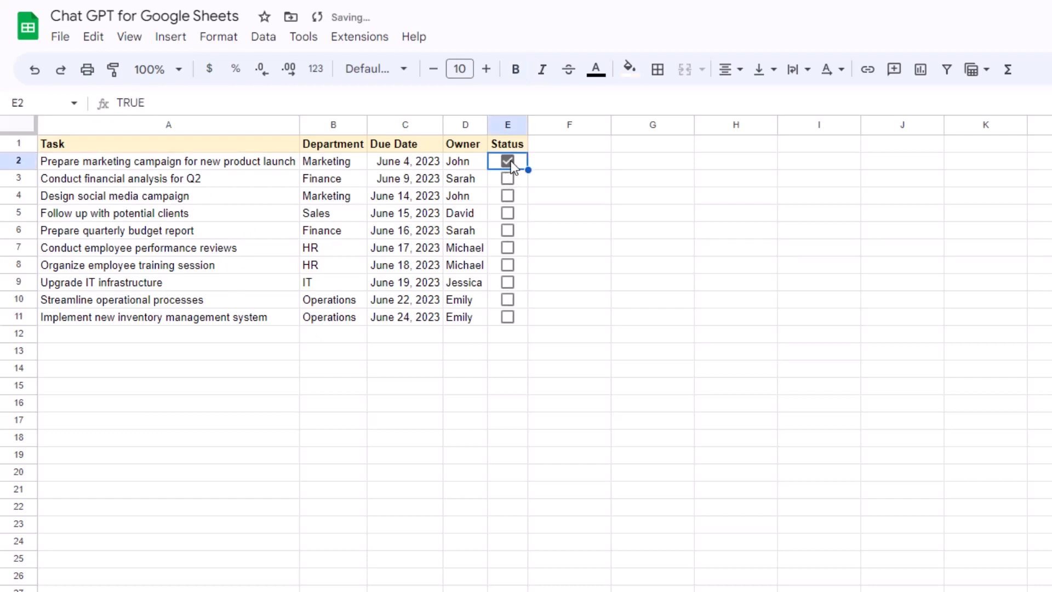
click(507, 178)
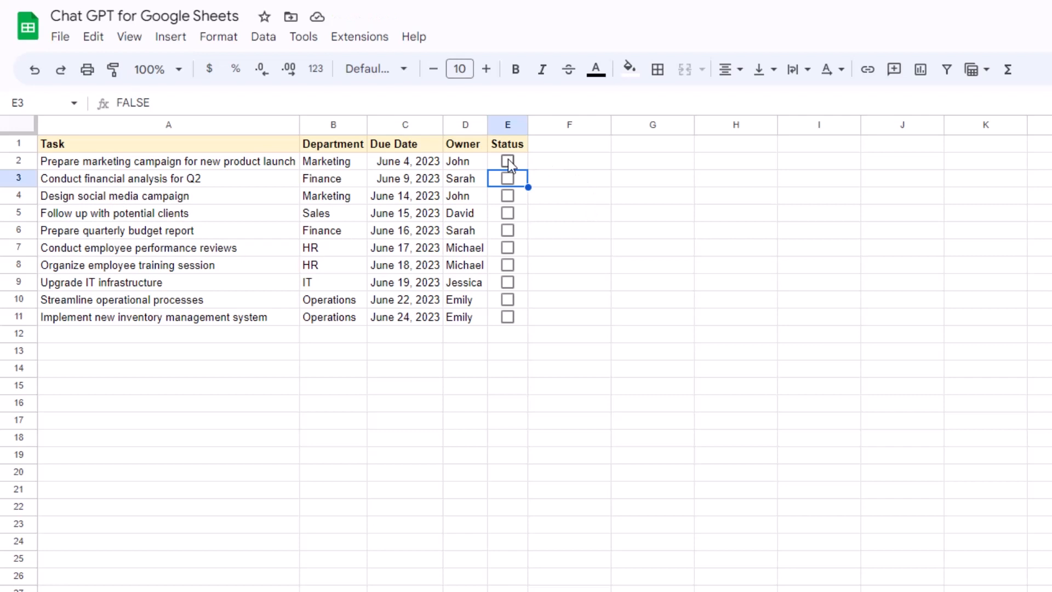
click(507, 161)
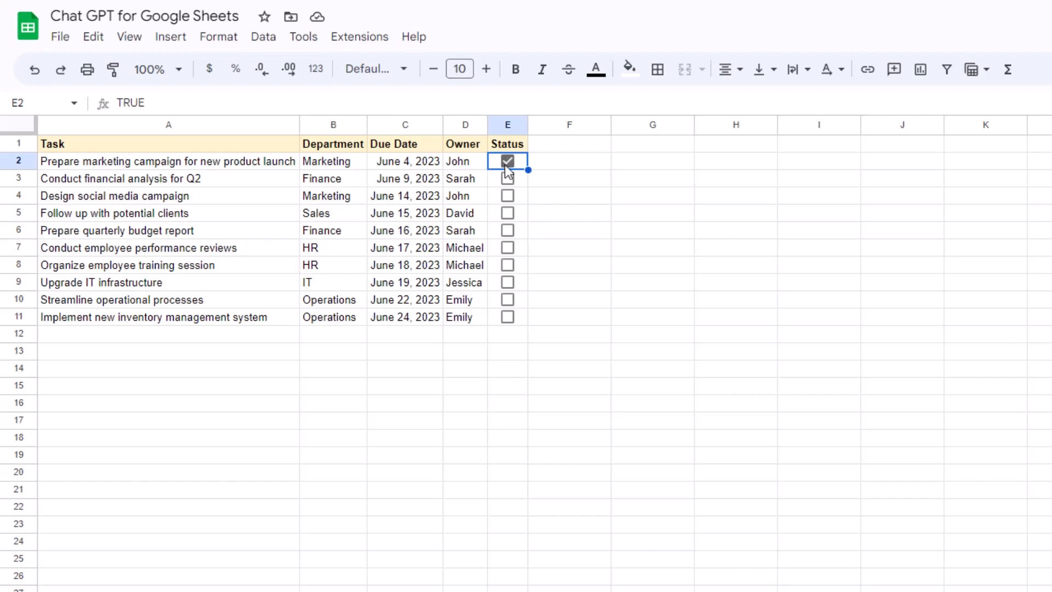
click(506, 160)
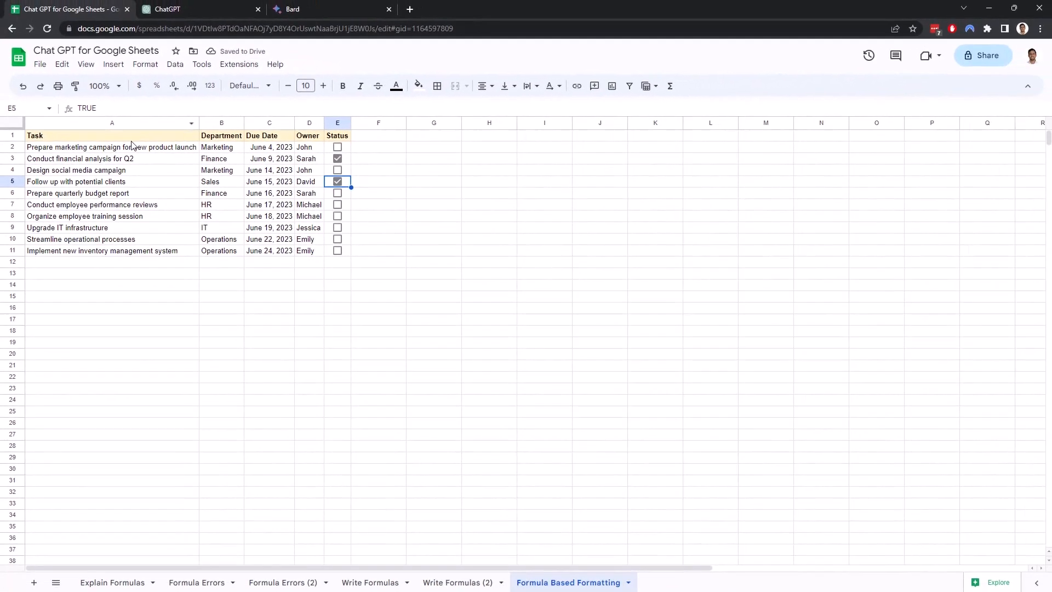
Ask ChatGPT how to highlight rows A:E green when the column E checkbox is ticked
click(167, 9)
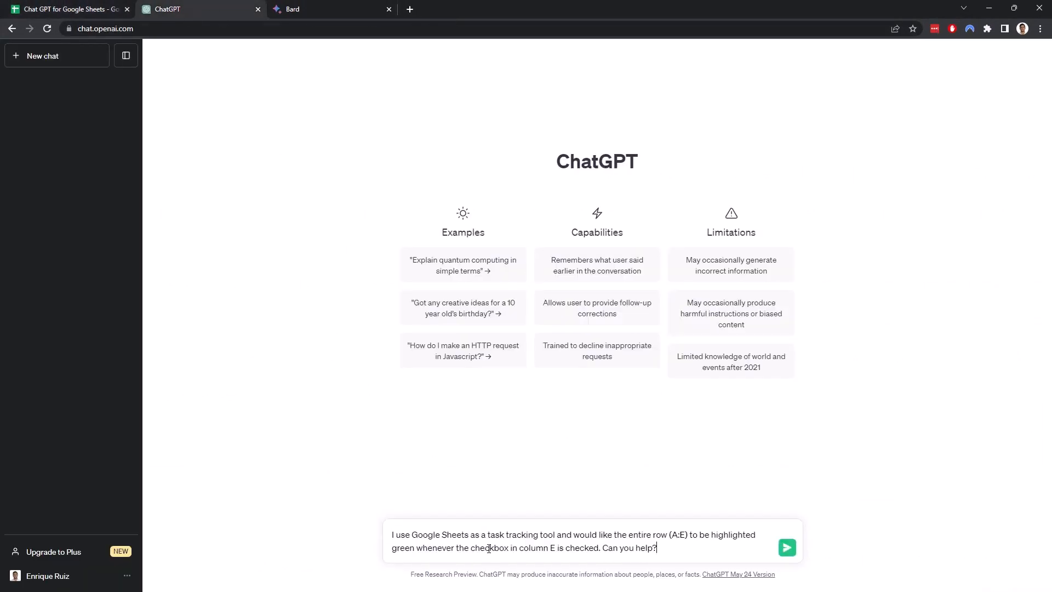
mouse_move(521, 544)
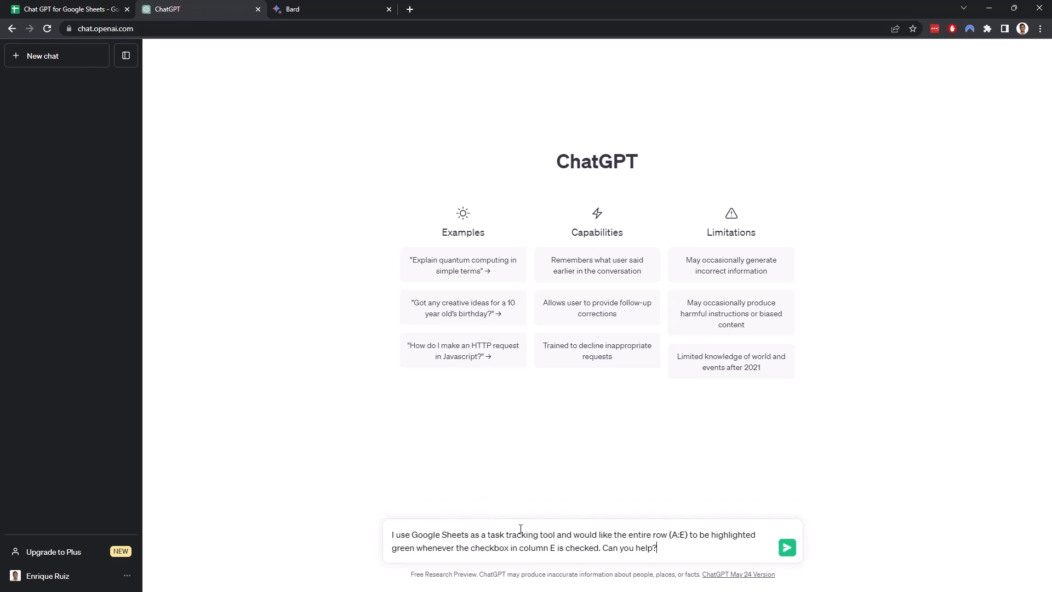
mouse_move(671, 547)
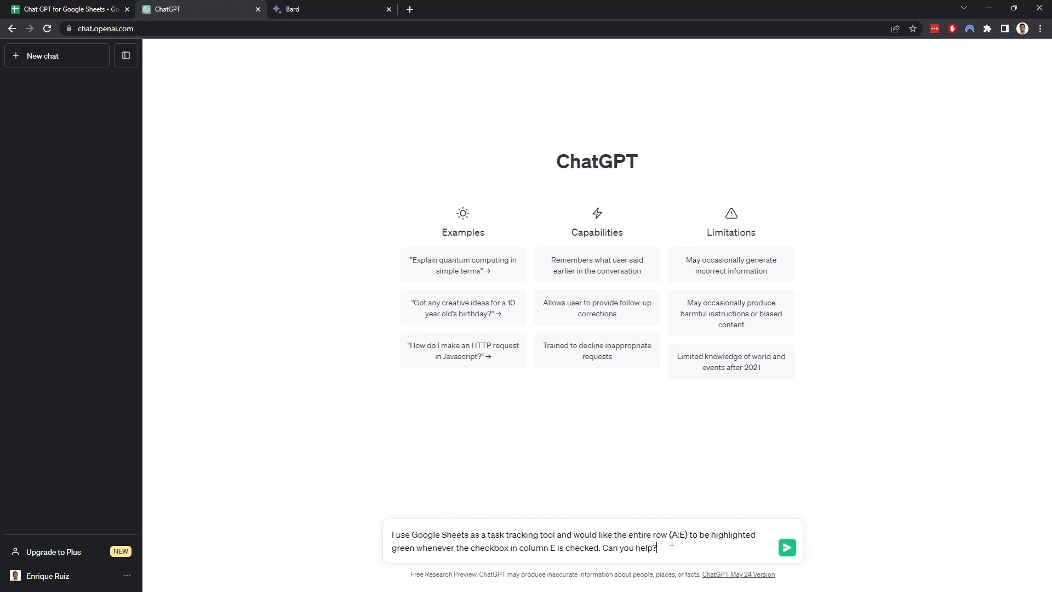
click(71, 9)
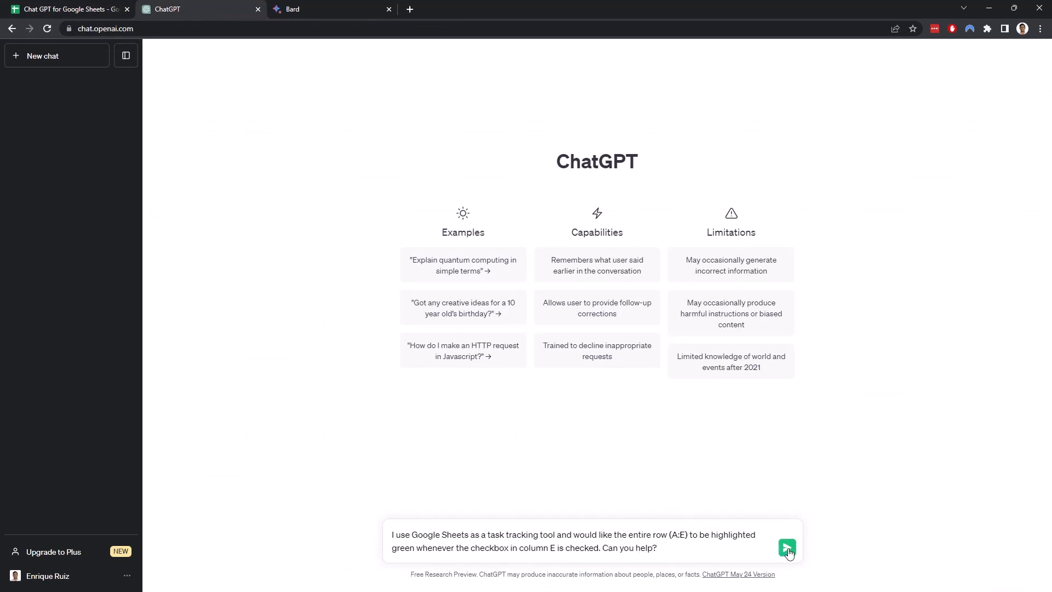
click(785, 546)
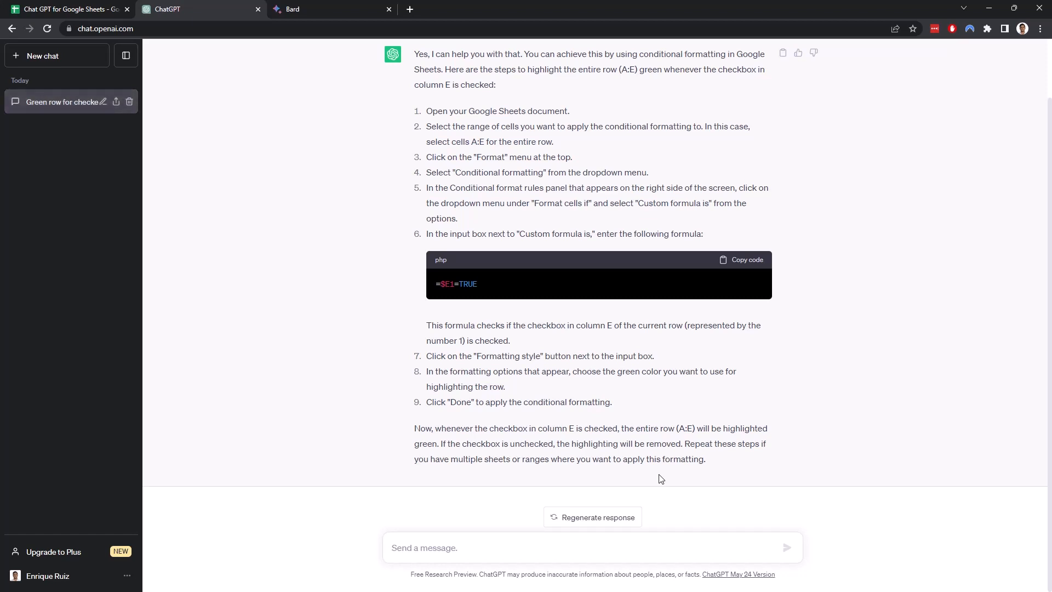
mouse_move(637, 459)
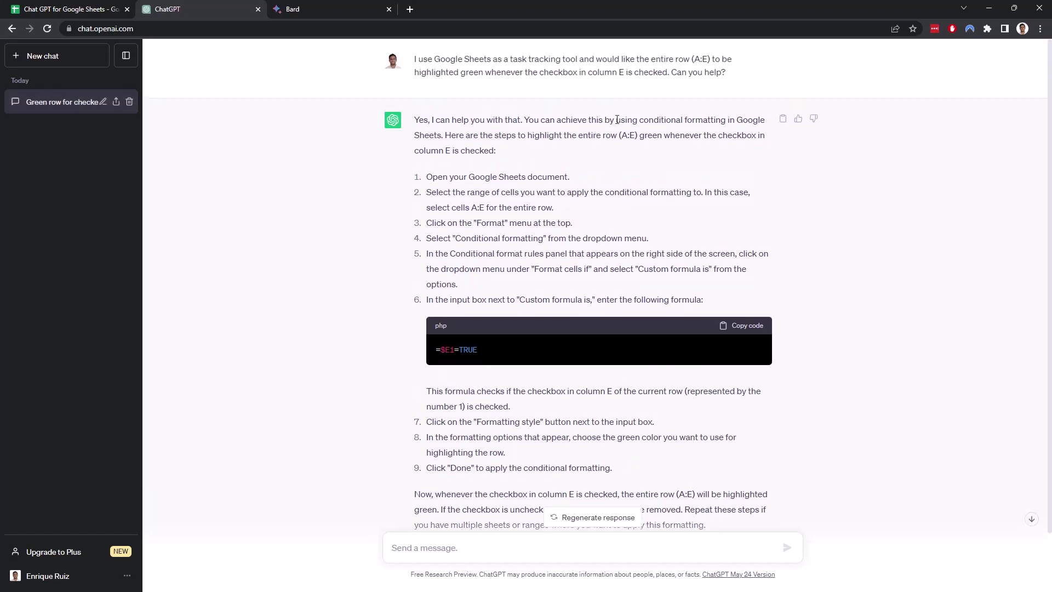
mouse_move(672, 130)
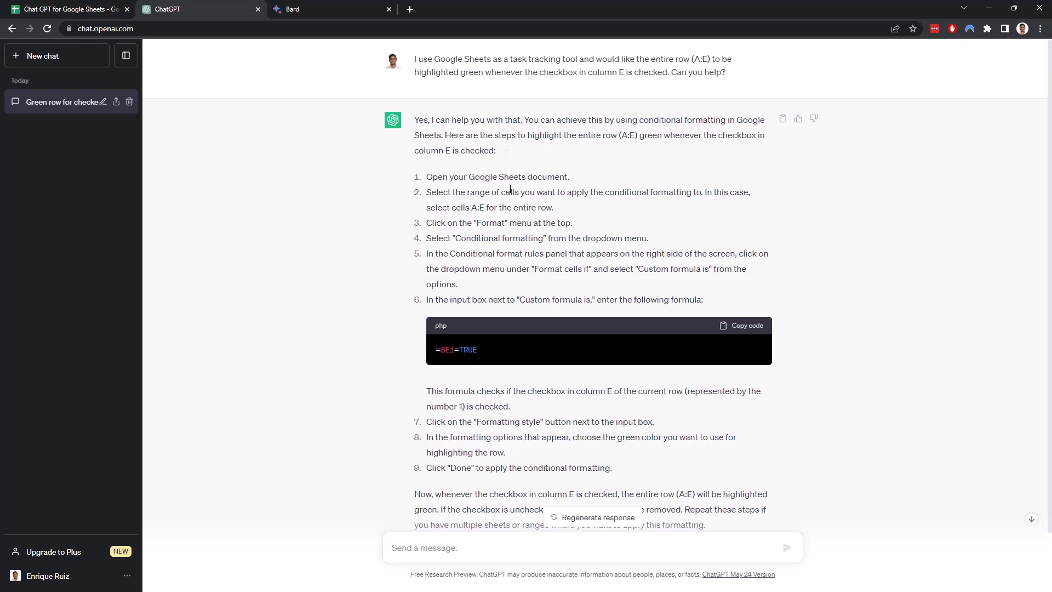
mouse_move(589, 208)
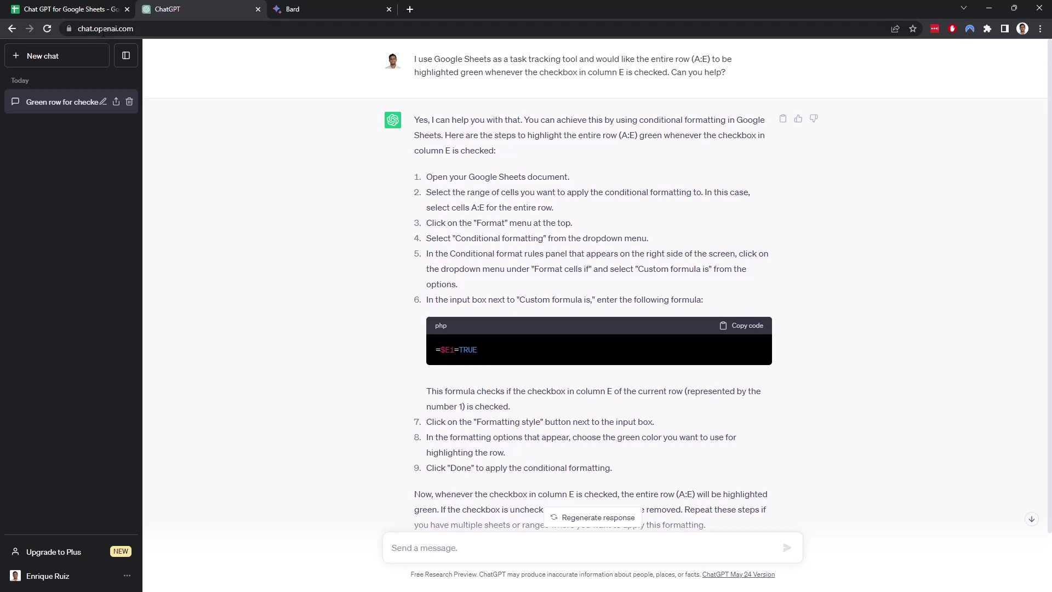
Select task rows A2:E11 in Sheets and copy ChatGPT's =$E1=TRUE formula
click(66, 9)
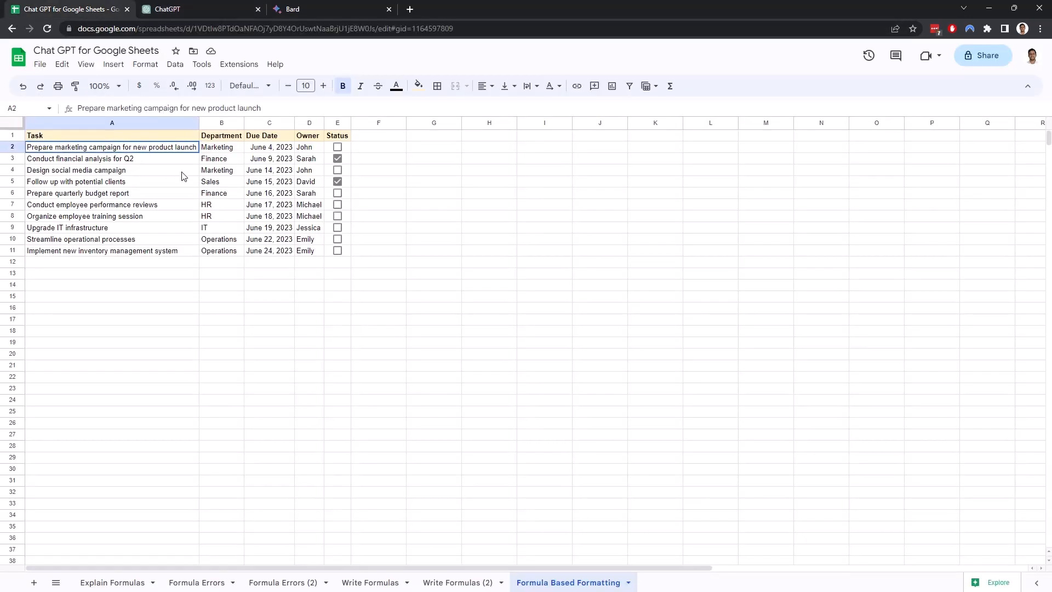
drag(112, 147, 337, 250)
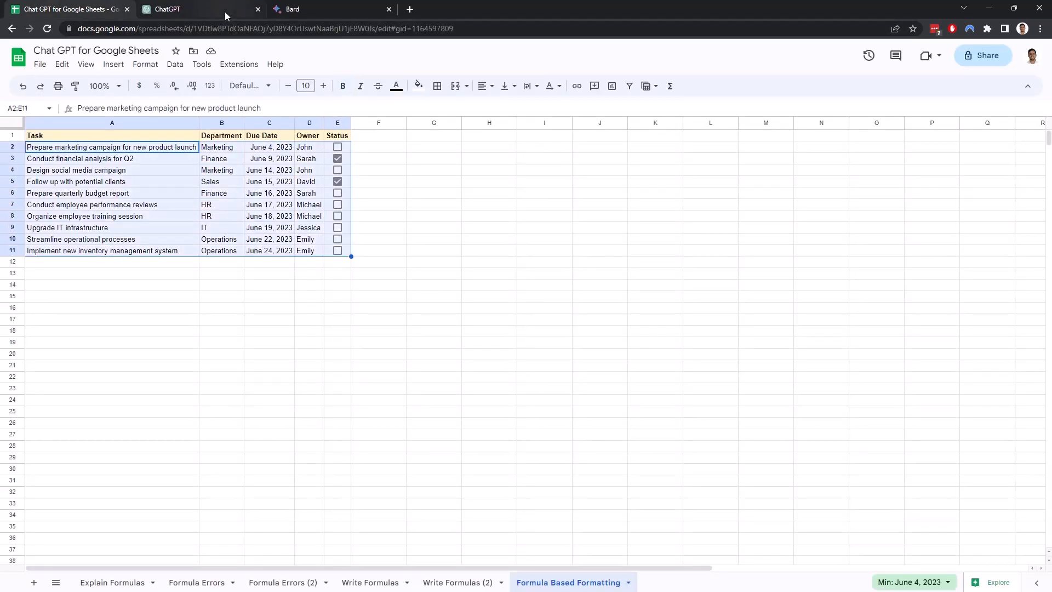
click(170, 9)
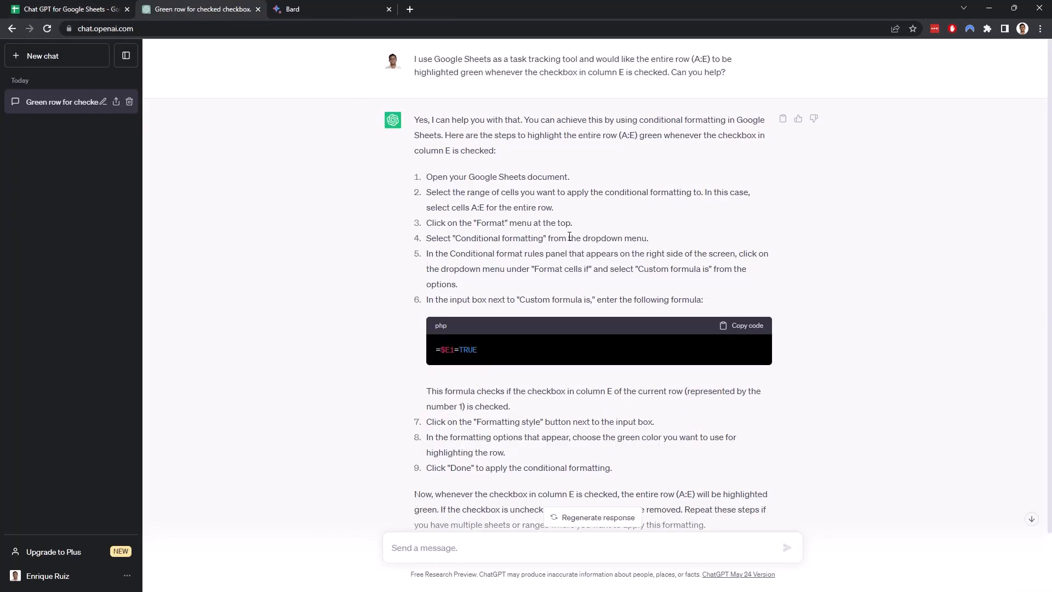
mouse_move(620, 259)
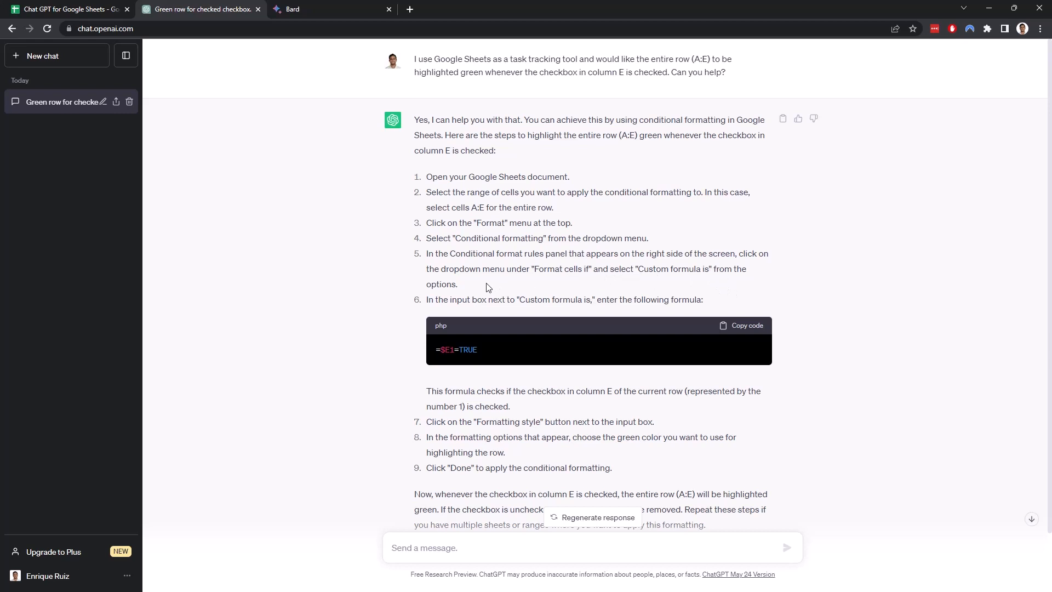
mouse_move(730, 333)
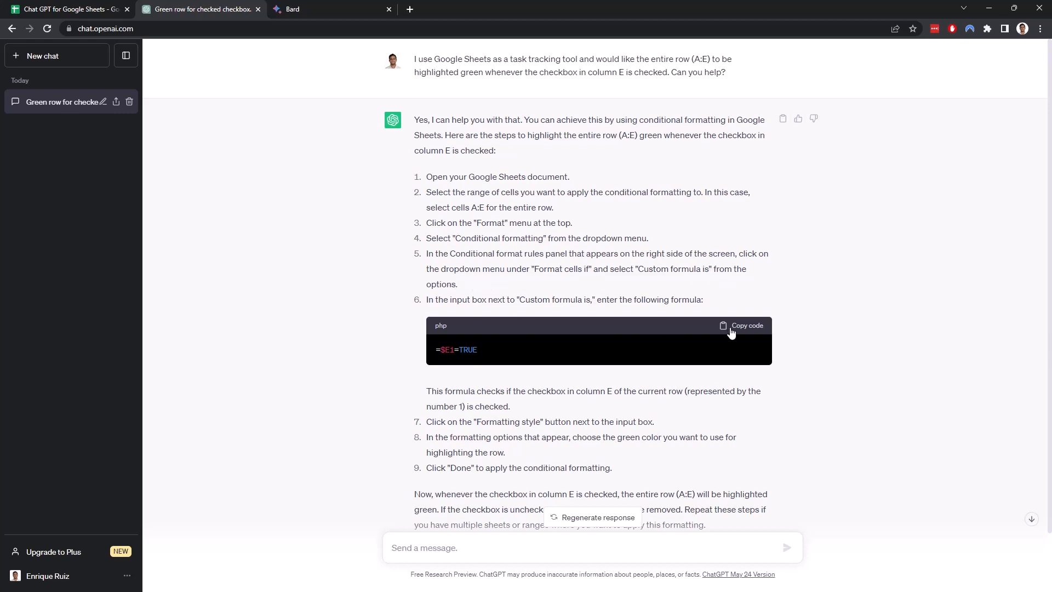
click(741, 325)
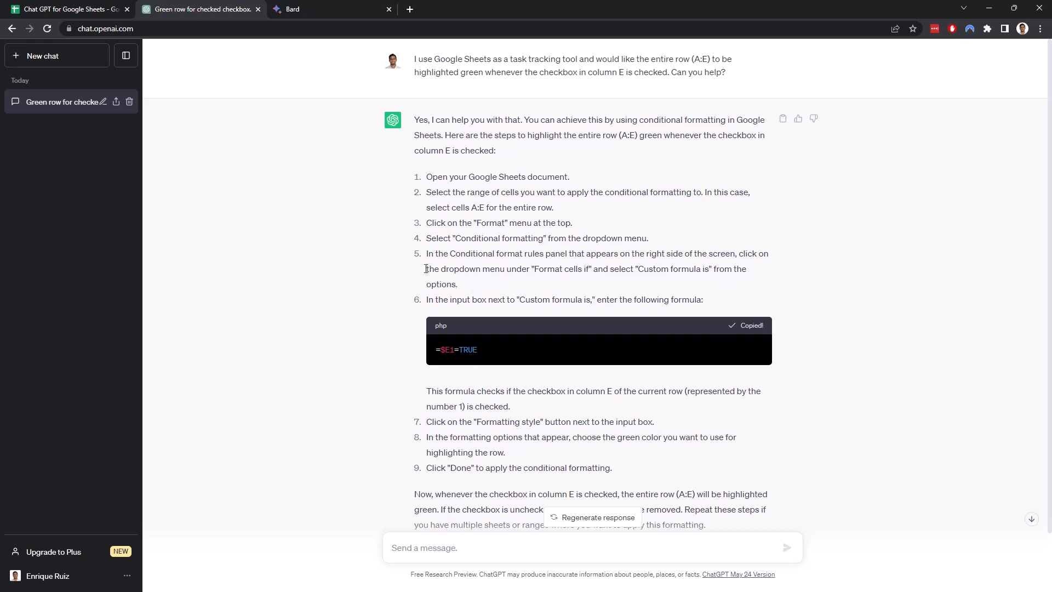
click(66, 9)
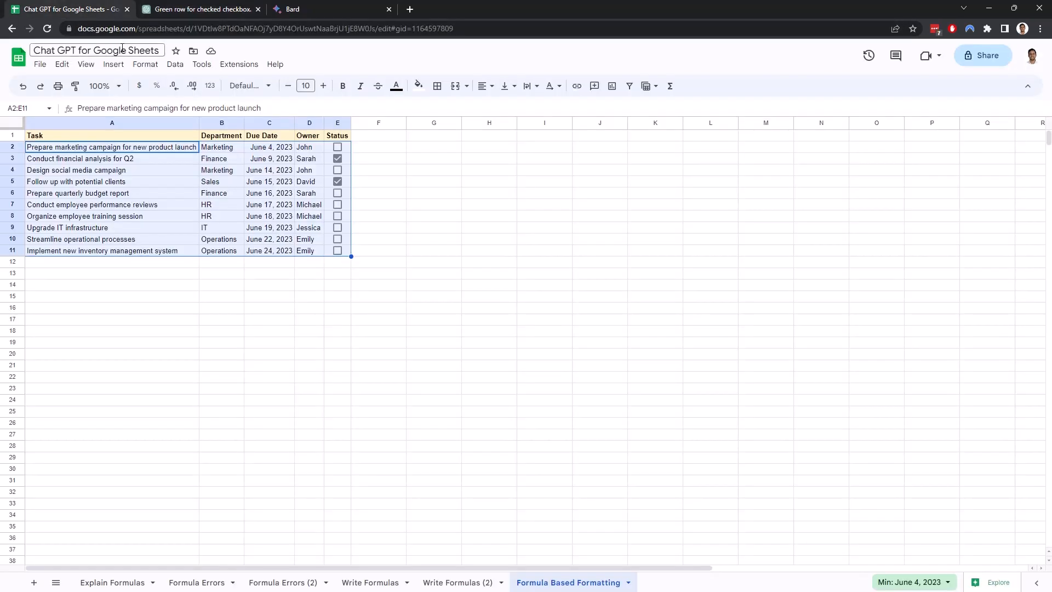
Create a conditional formatting rule on A2:E11 with custom formula =$E1=TRUE and green fill
click(145, 64)
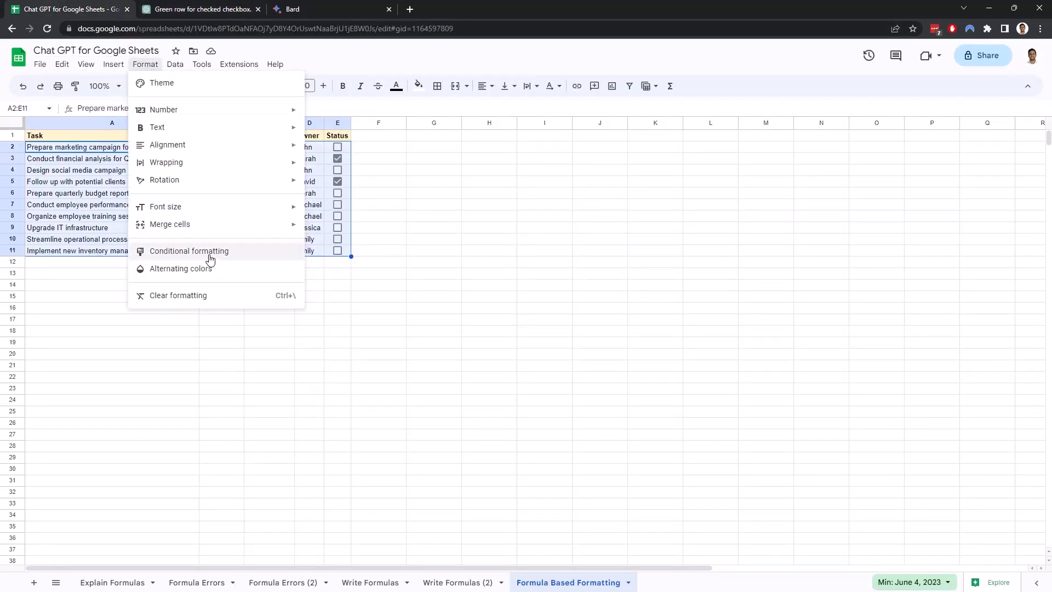
click(188, 251)
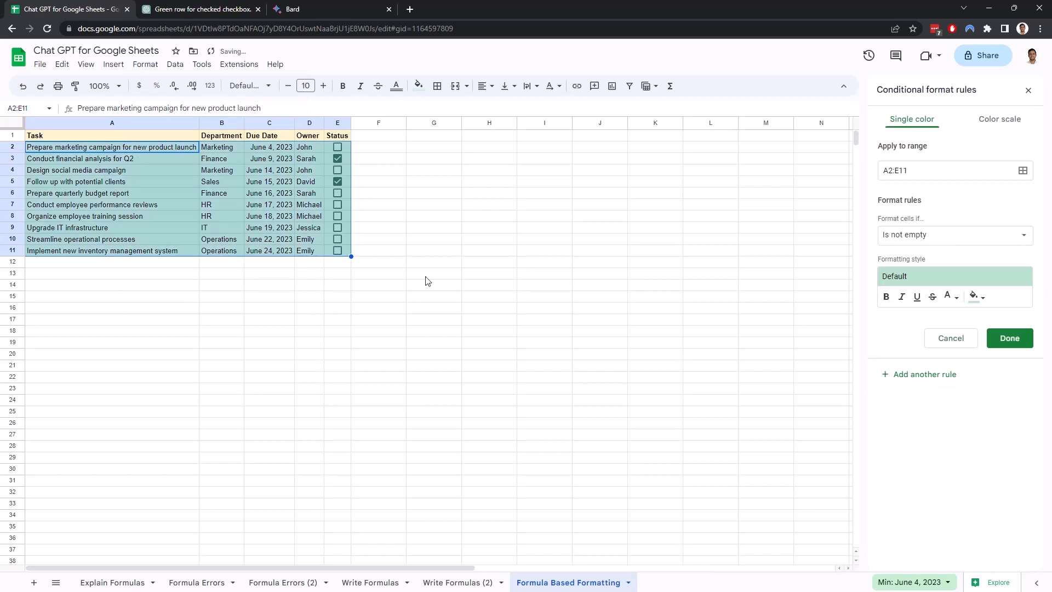
click(955, 235)
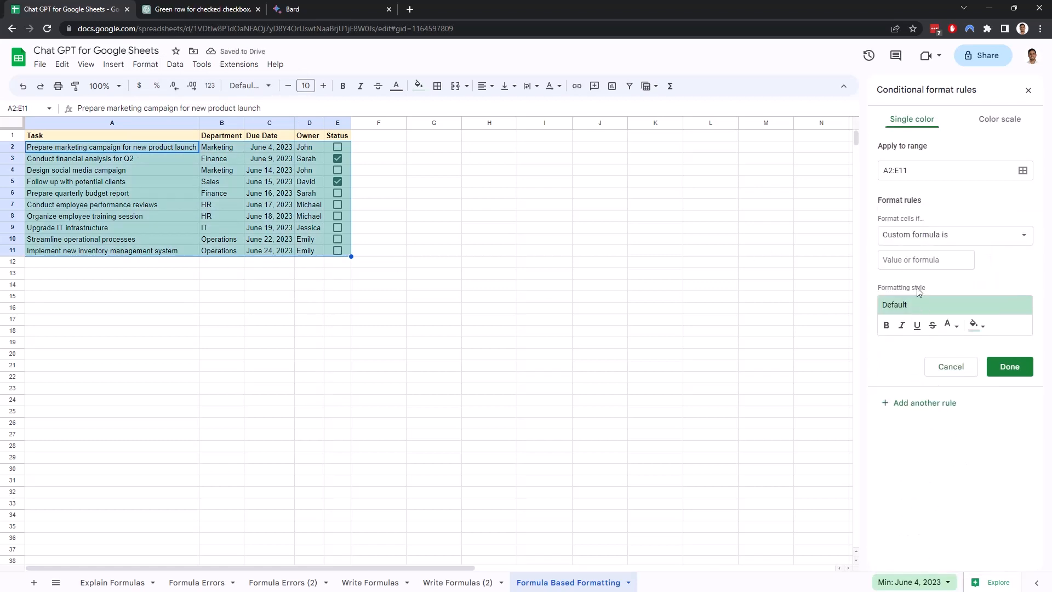
text(=$E1=TRUE)
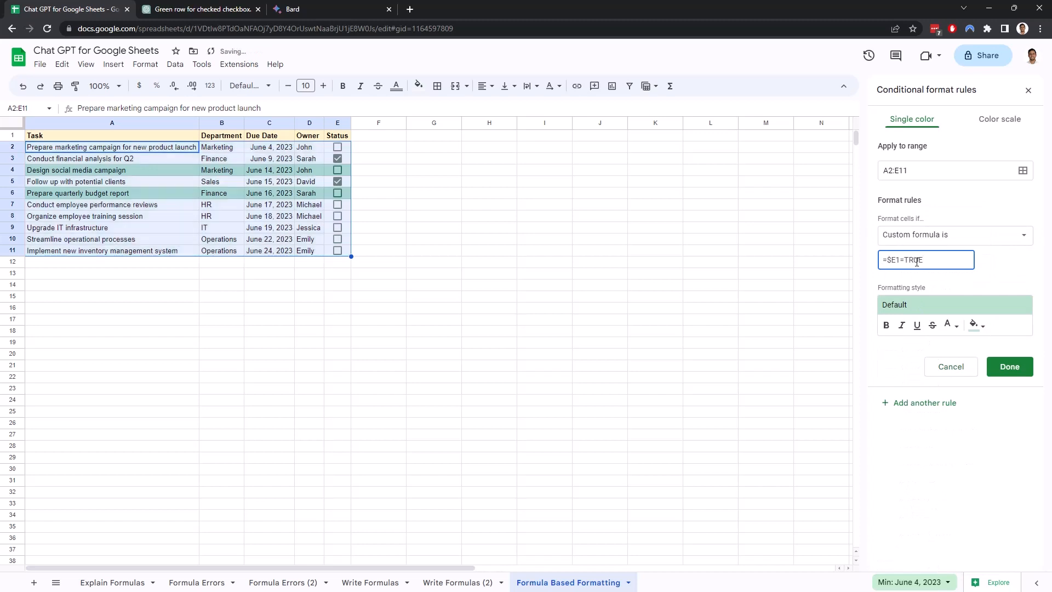
click(976, 325)
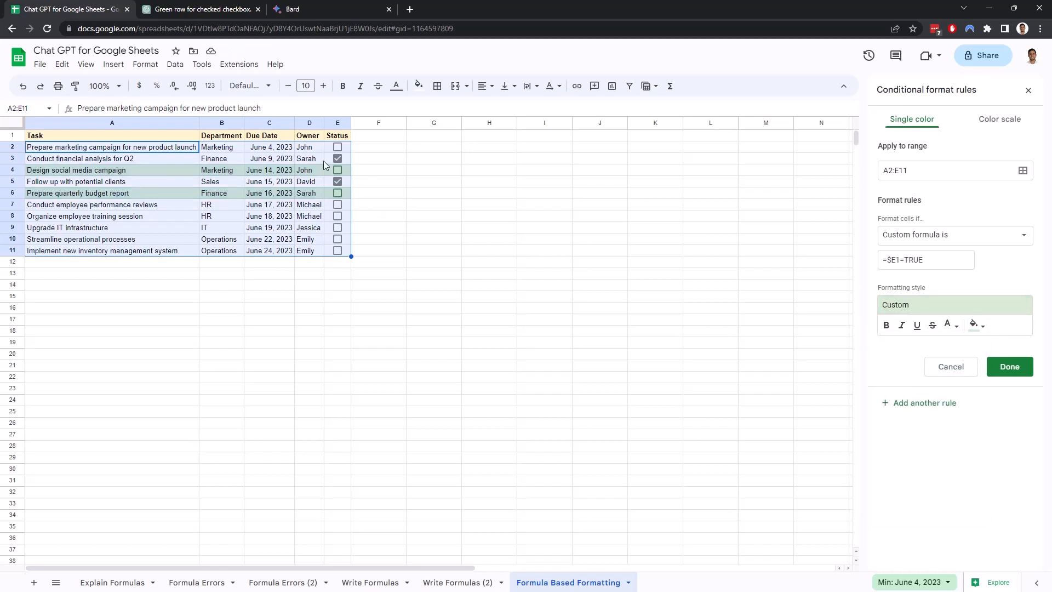
click(337, 193)
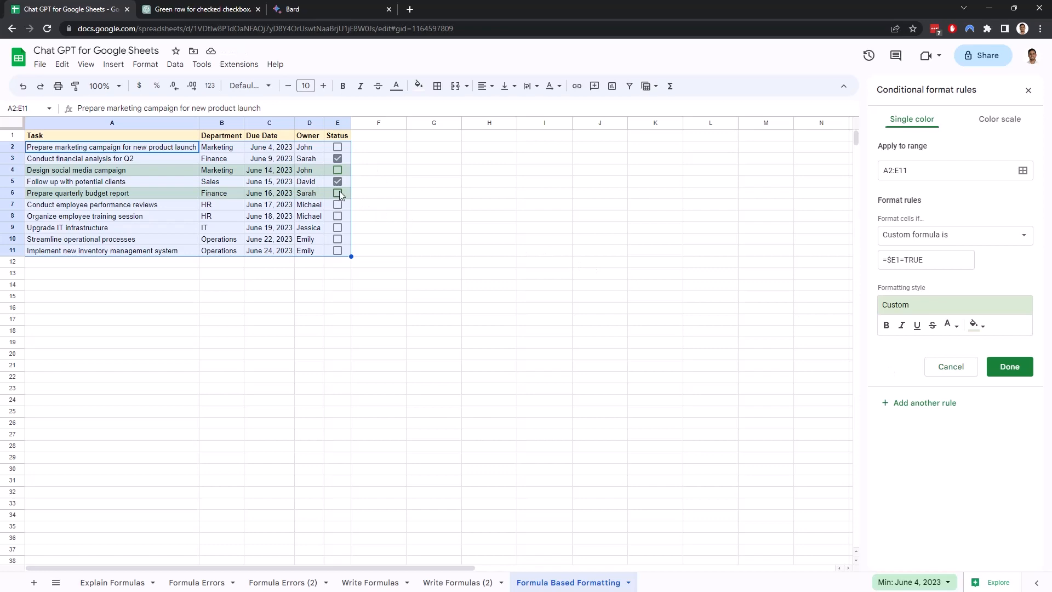
click(198, 9)
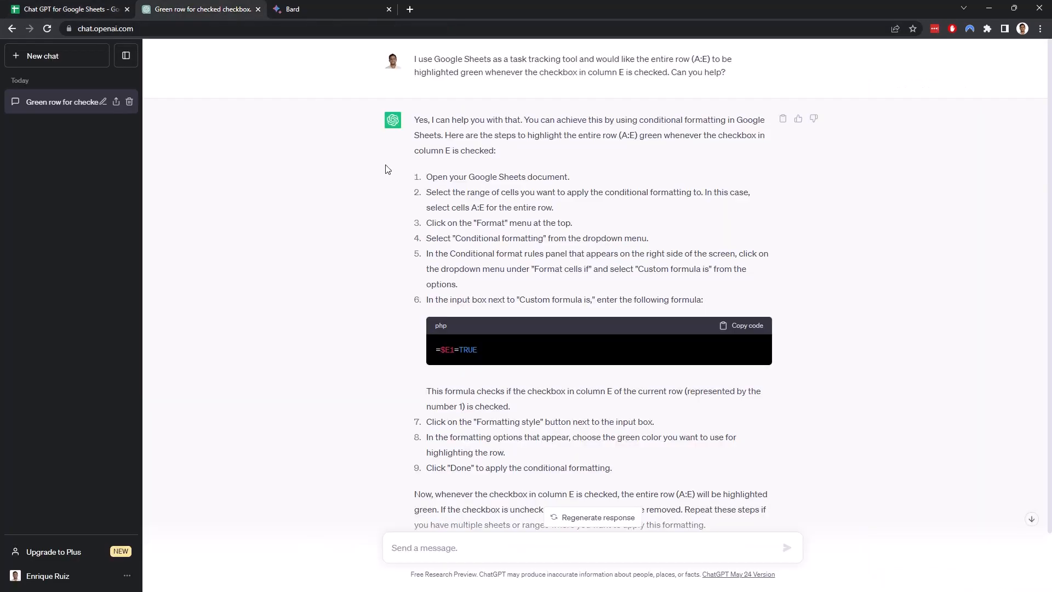
mouse_move(476, 207)
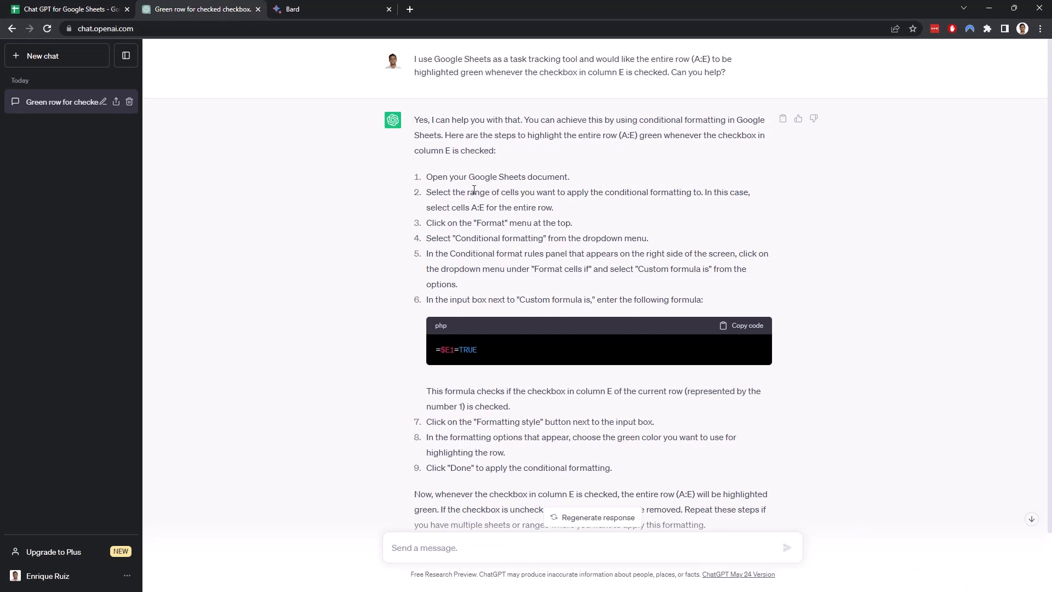
mouse_move(486, 229)
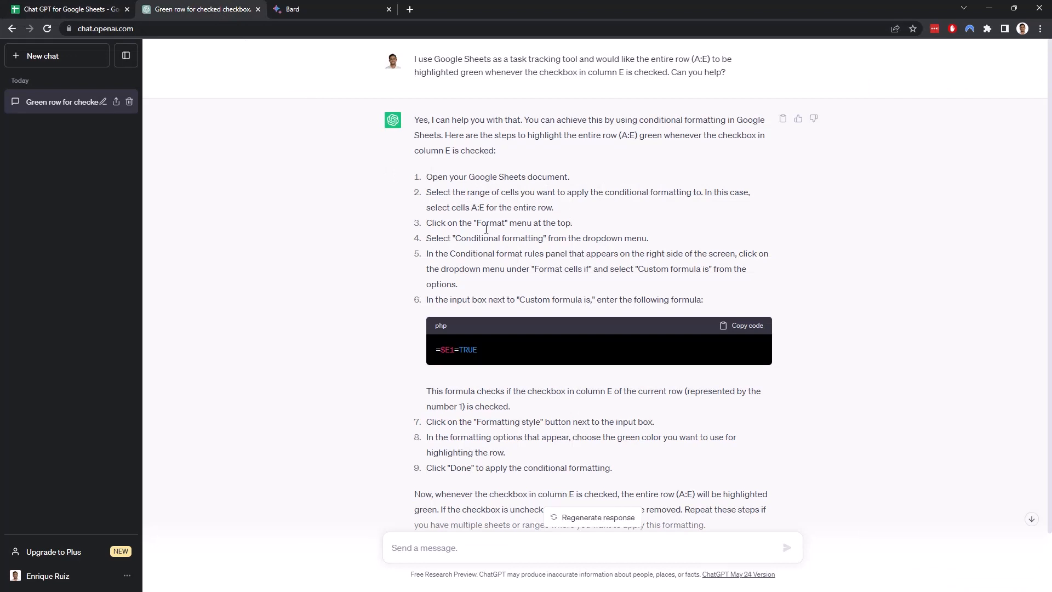
scroll(down, 3)
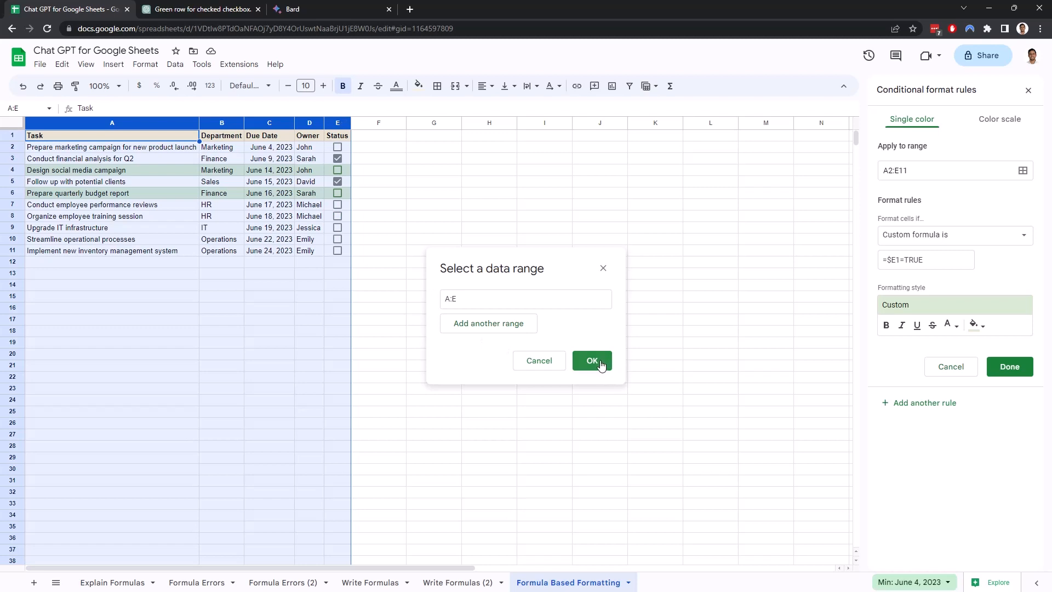
Apply the =$E1=TRUE rule to columns A:E, save it, and test with row 7's checkbox
click(592, 360)
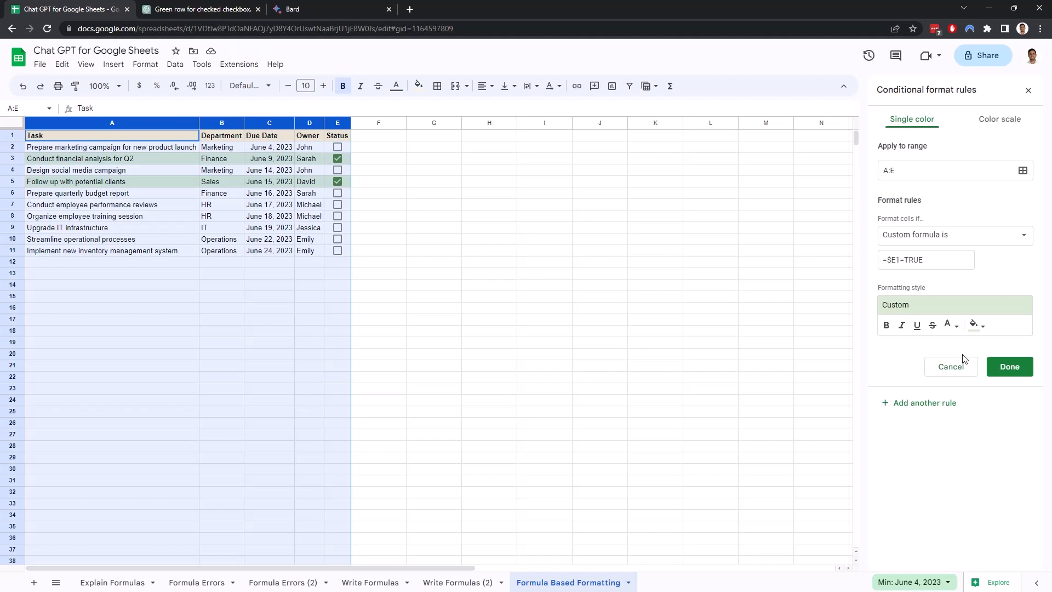
click(1009, 367)
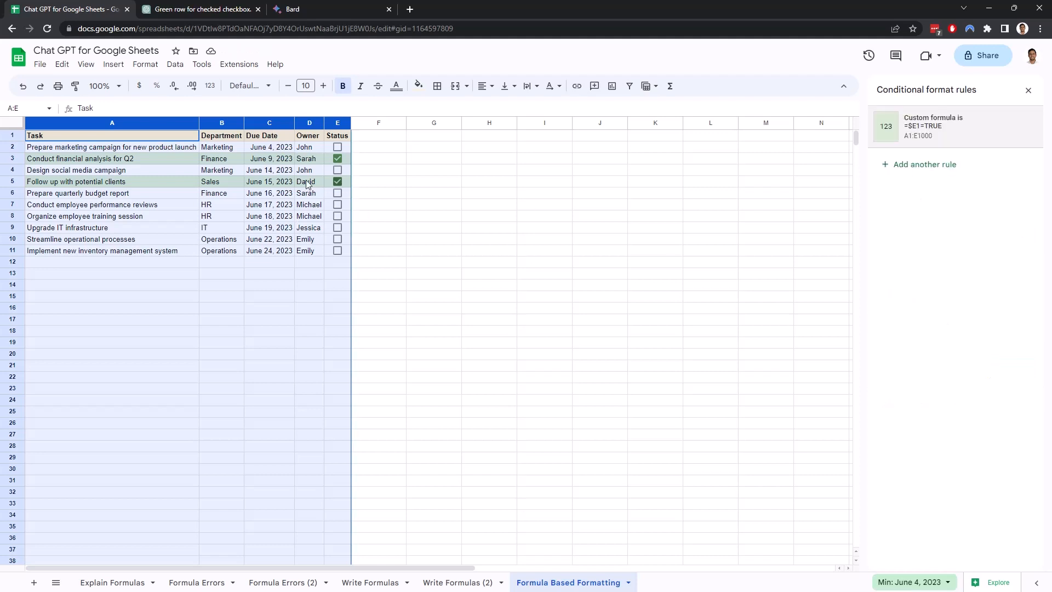
click(336, 204)
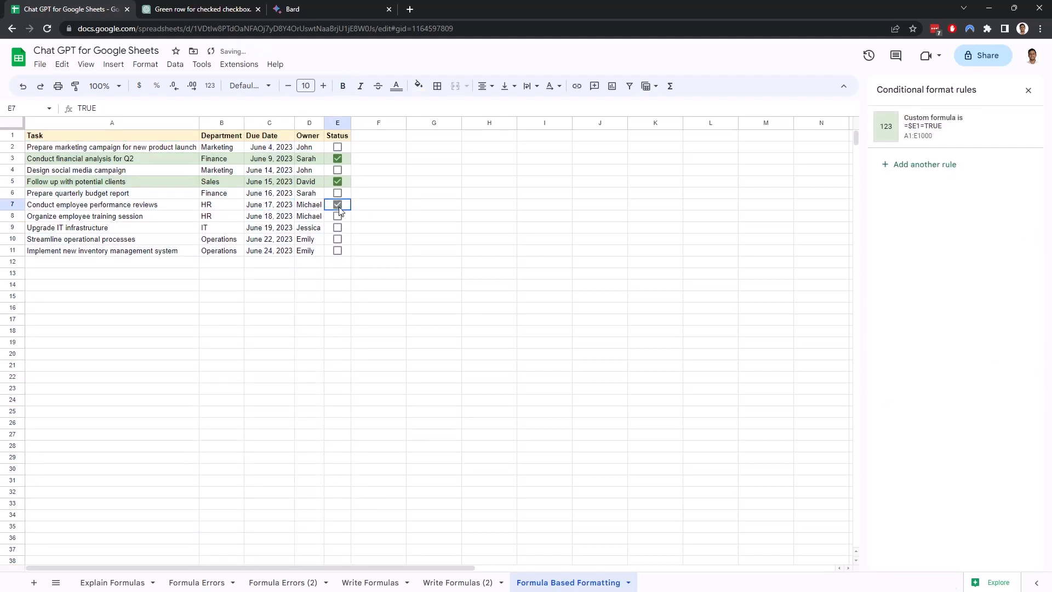
click(337, 181)
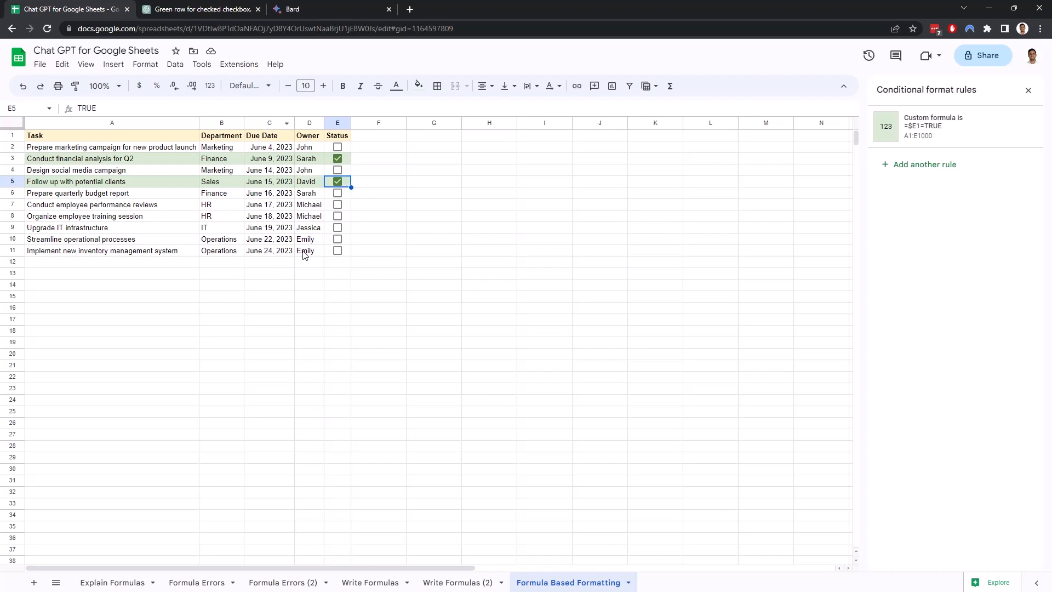
mouse_move(327, 206)
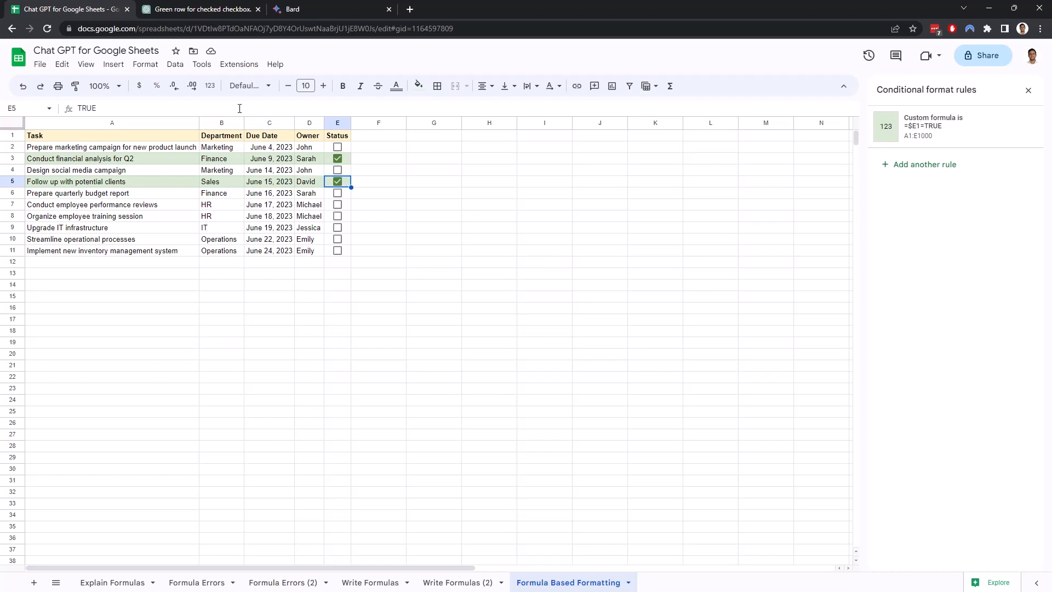
Ask ChatGPT how to highlight the whole row red when the column C due date has passed
click(199, 10)
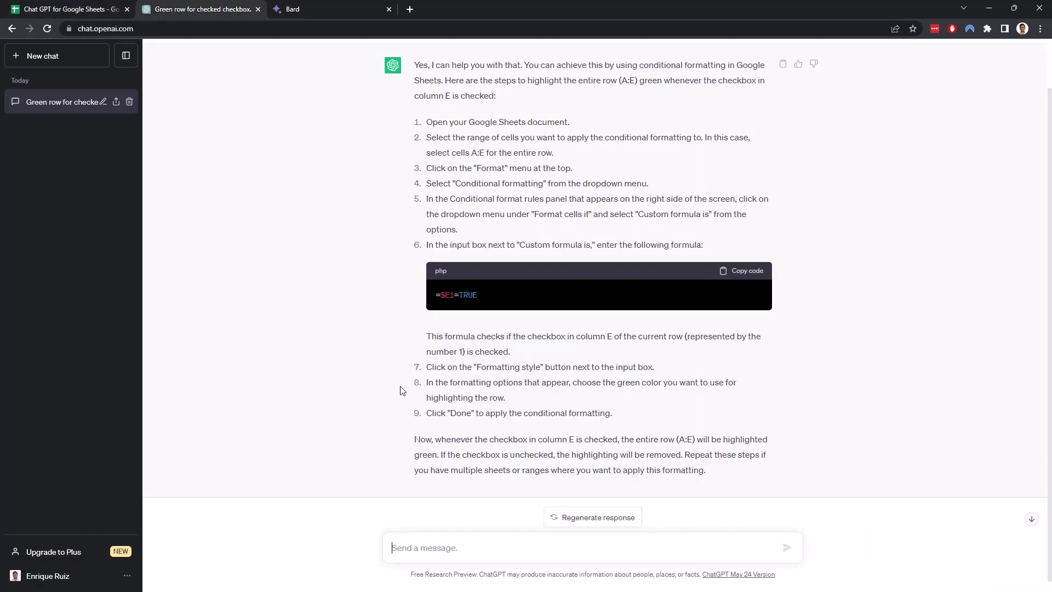
text(I also want to highlight the entire row in red whenever the due date in column C has already passed.)
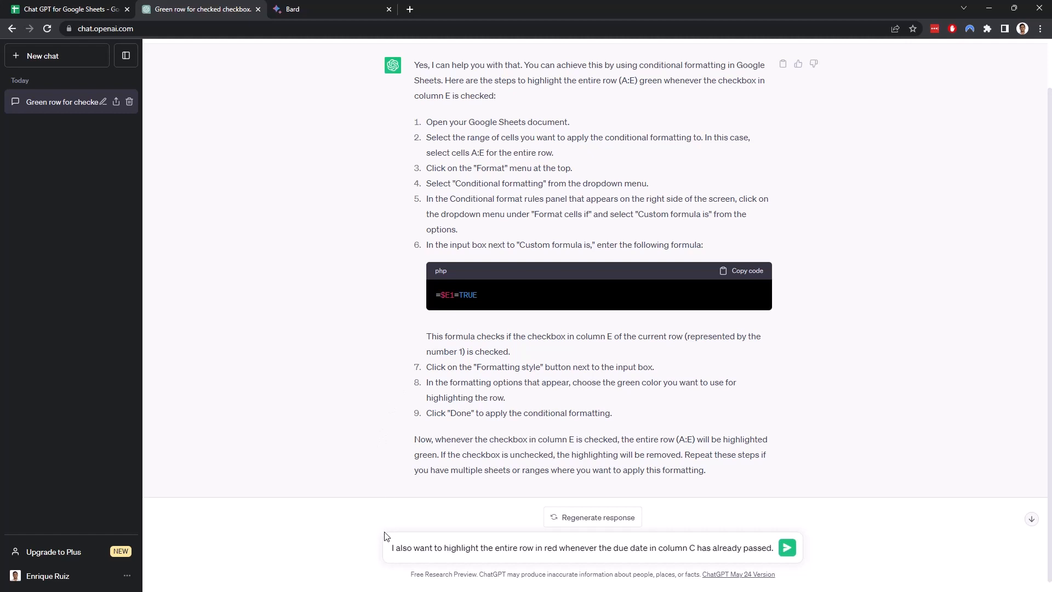
mouse_move(559, 546)
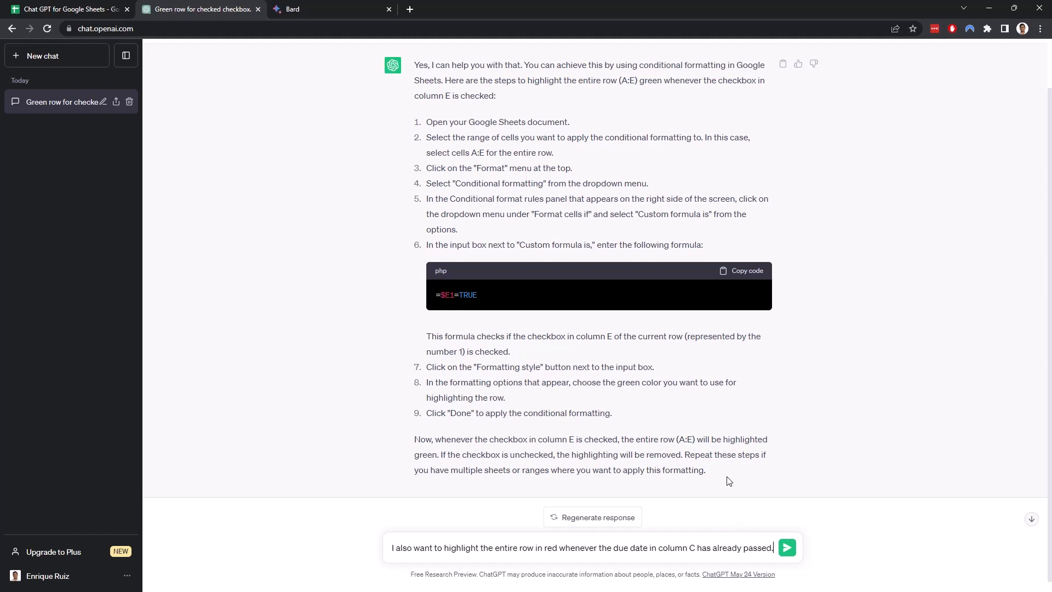
mouse_move(800, 534)
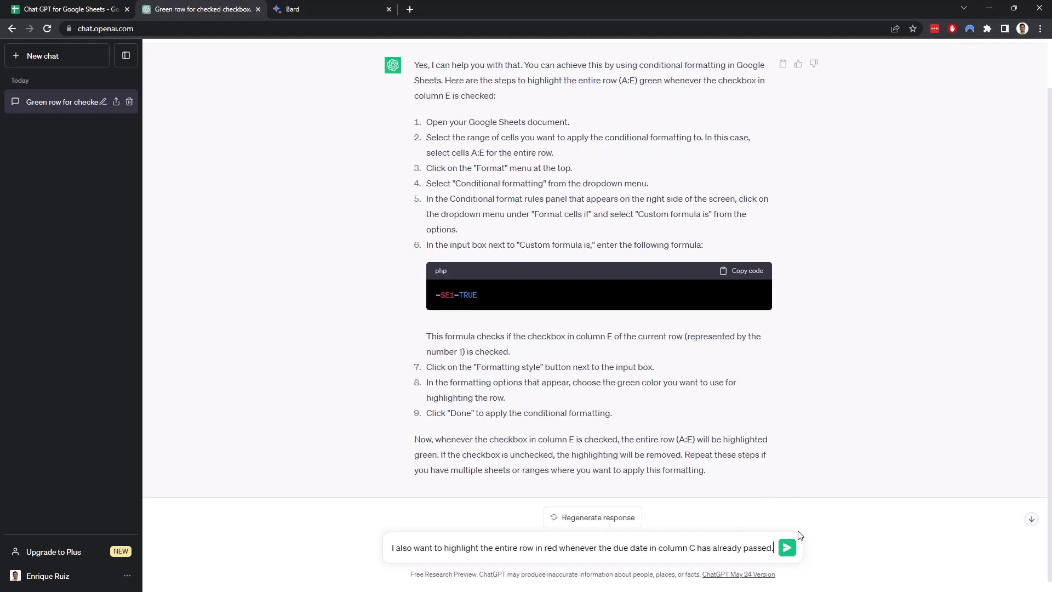
click(786, 547)
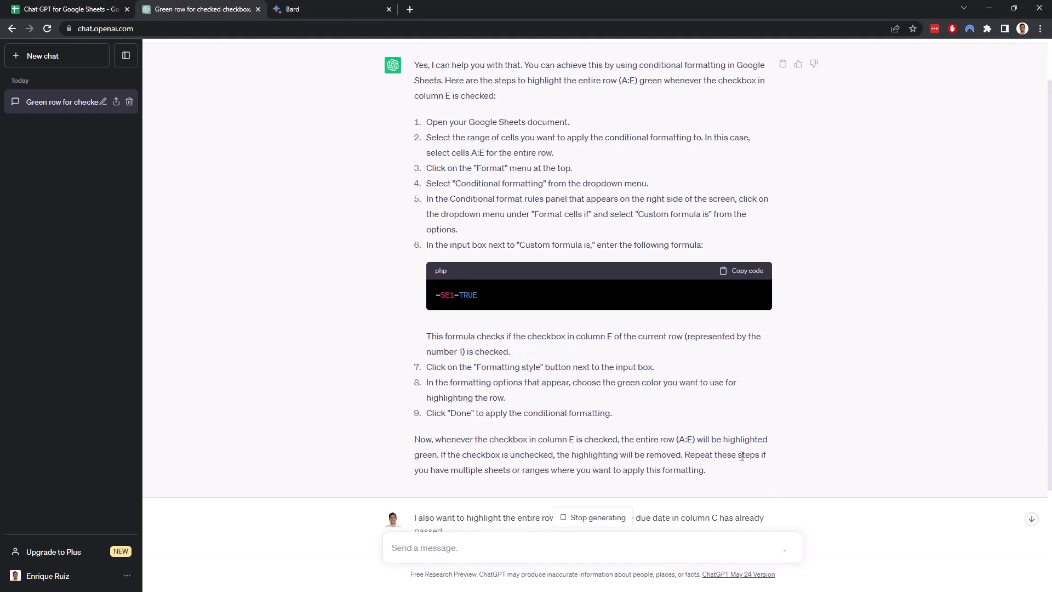
Copy the overdue formula =AND($C1<>"", $C1<TODAY()) from ChatGPT's answer
scroll(down, 3)
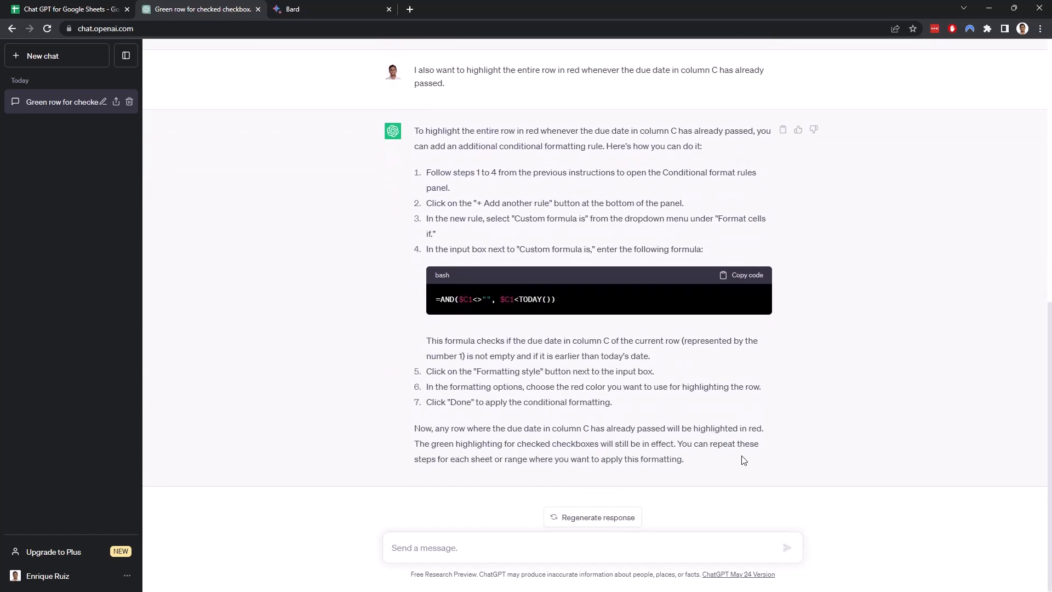
mouse_move(557, 120)
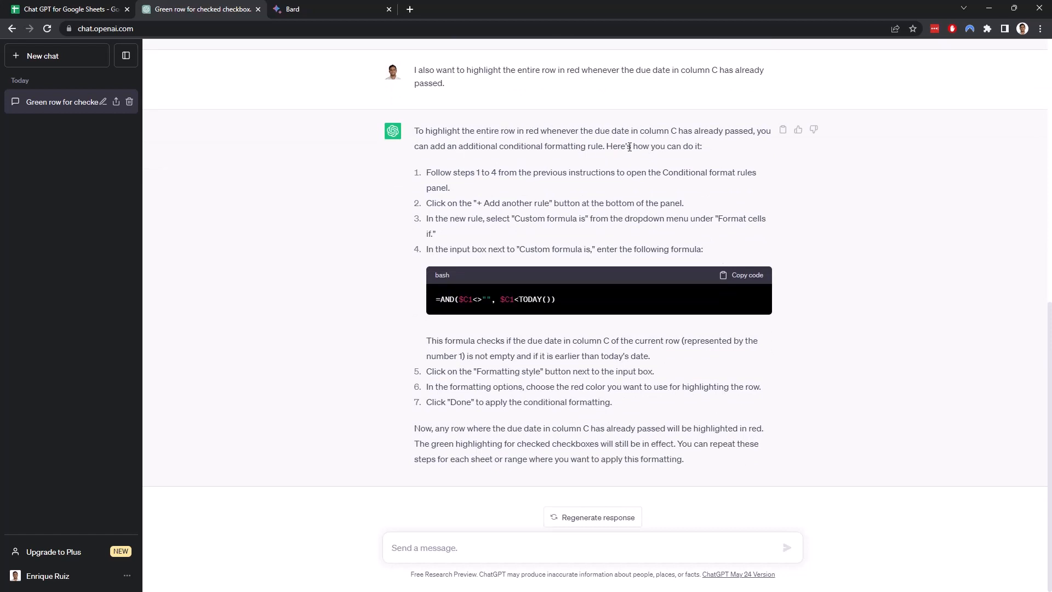
mouse_move(503, 174)
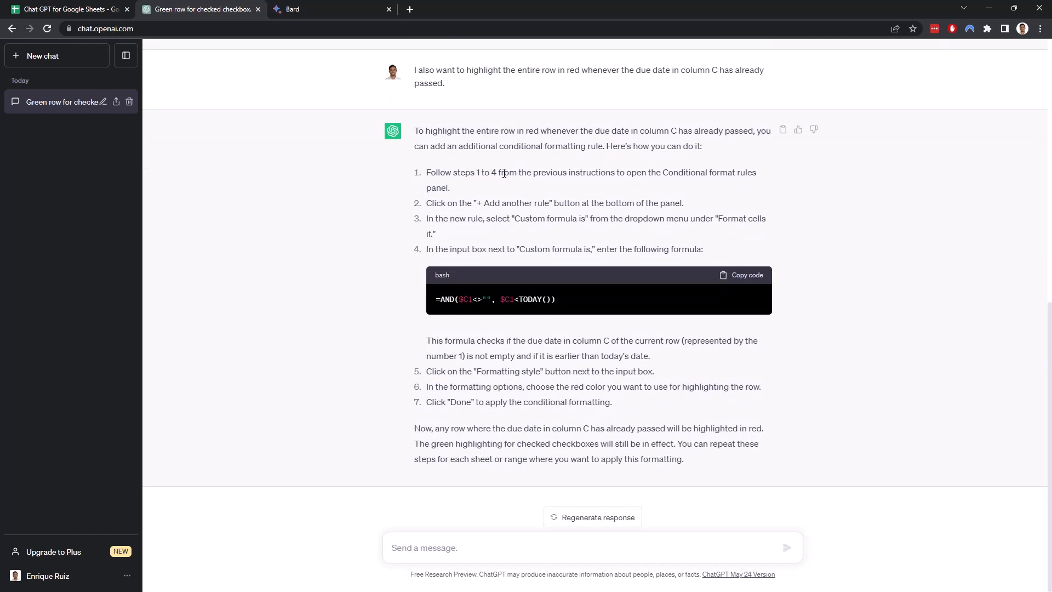
scroll(up, 3)
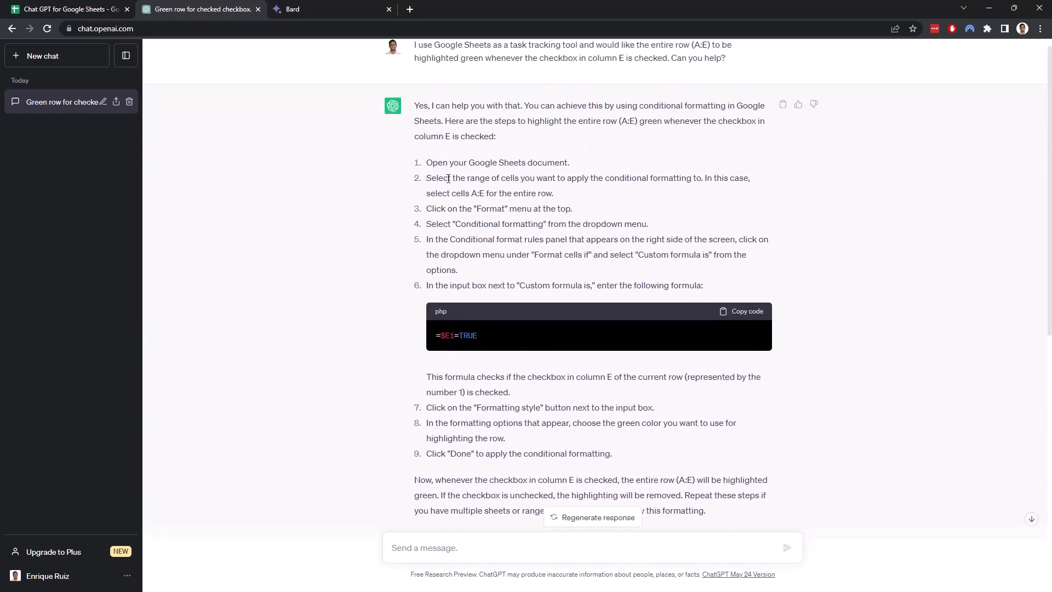
scroll(up, 3)
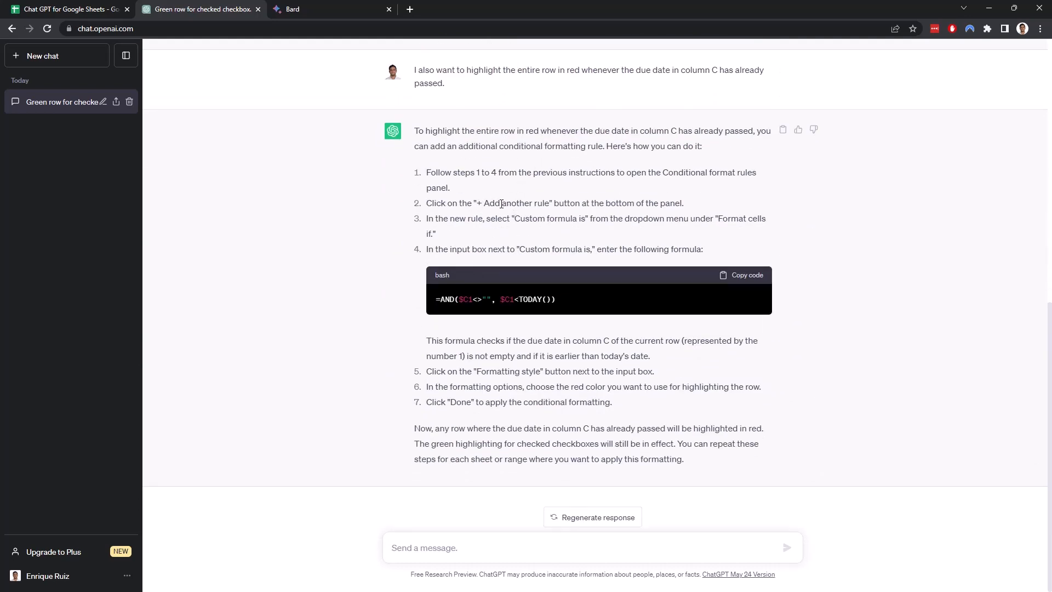
mouse_move(682, 223)
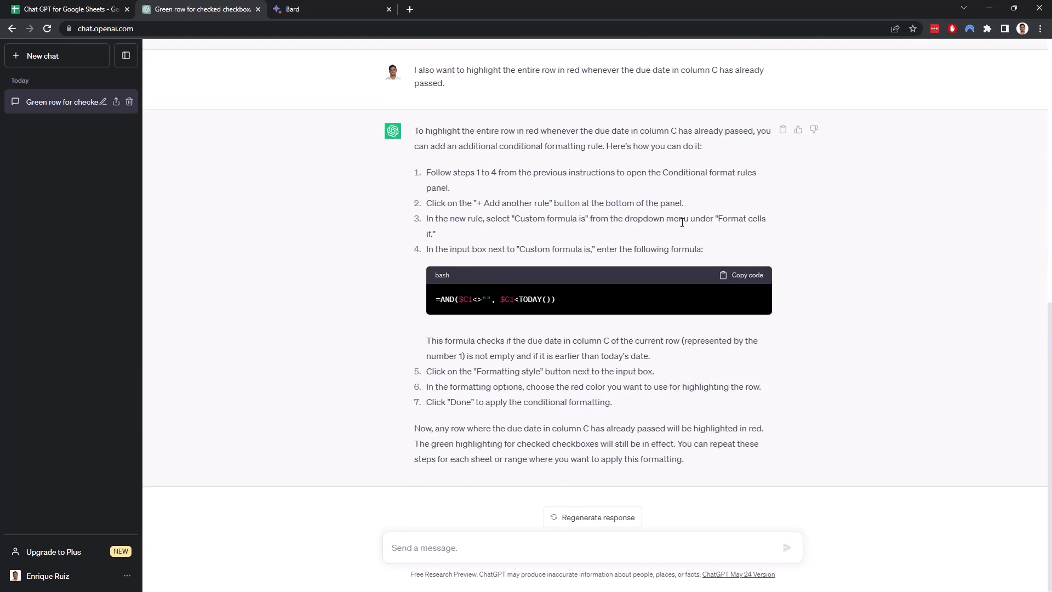
mouse_move(487, 236)
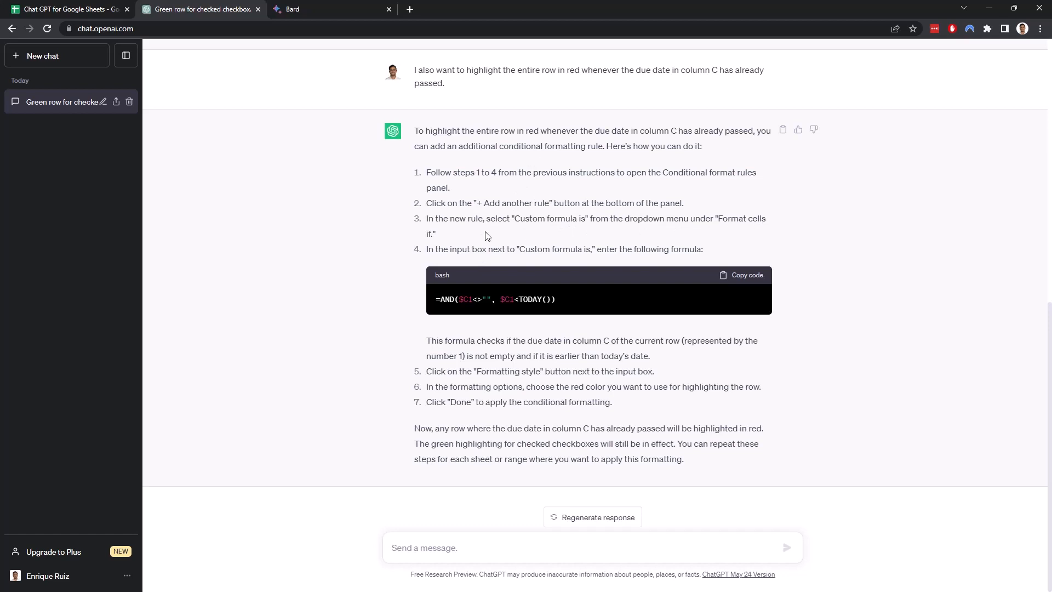
mouse_move(541, 243)
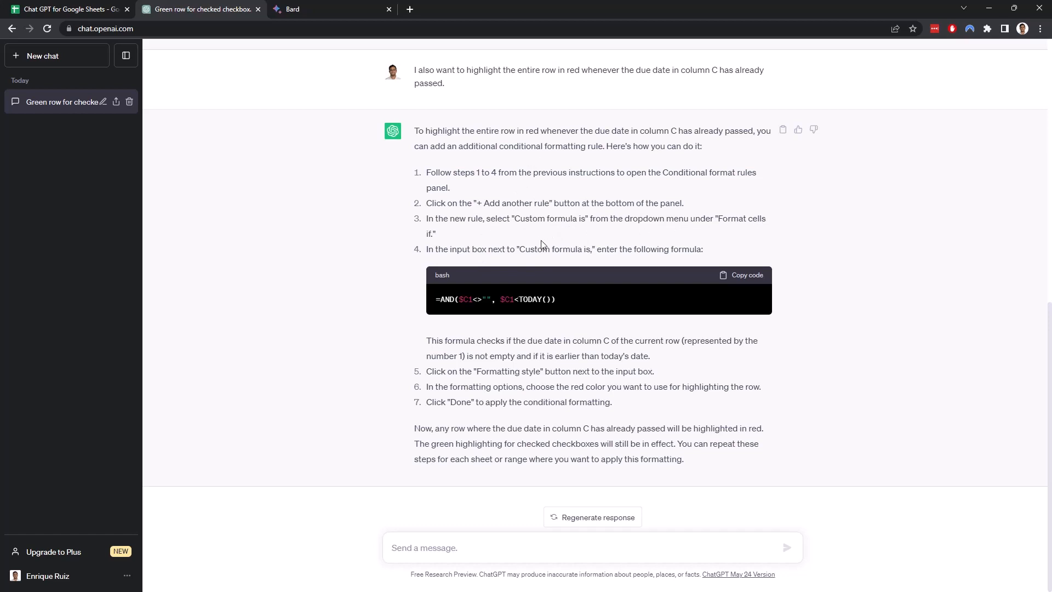
click(746, 274)
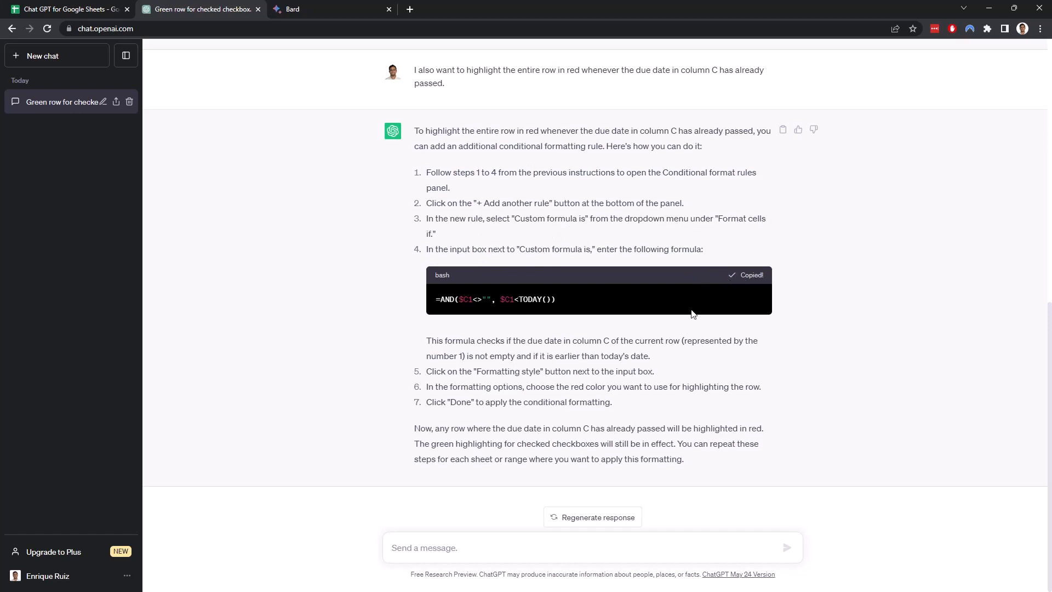
click(65, 9)
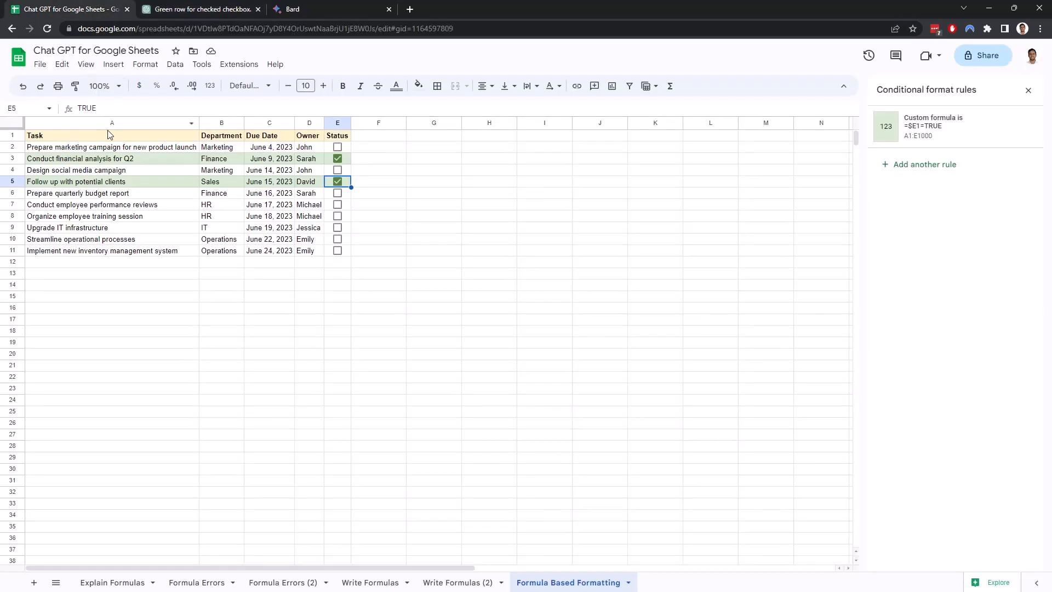
Add a second custom-formula rule =AND($C1<>"", $C1<TODAY()) with light red fill
click(111, 122)
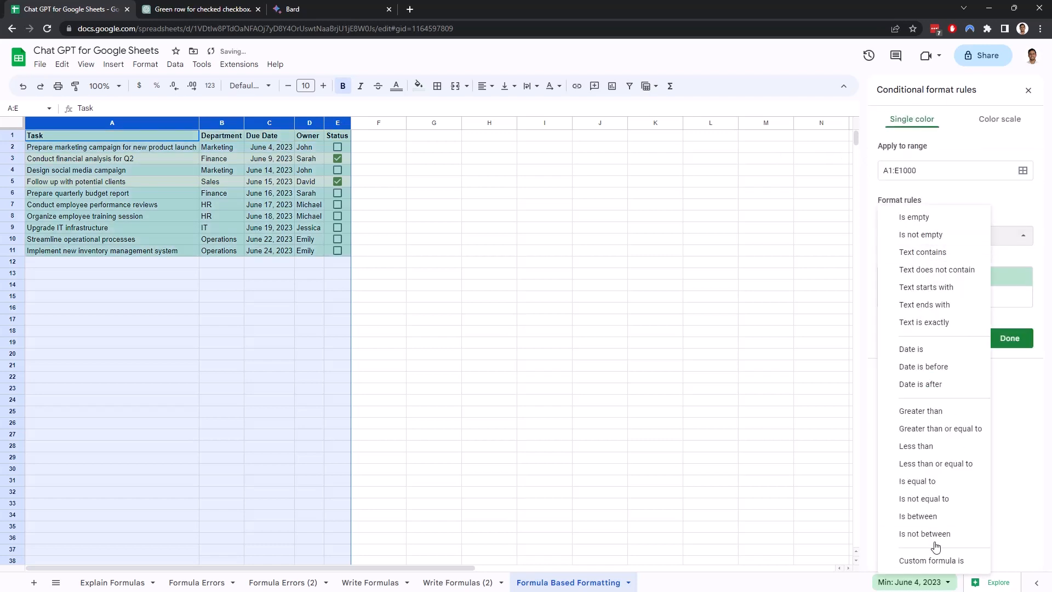
click(933, 560)
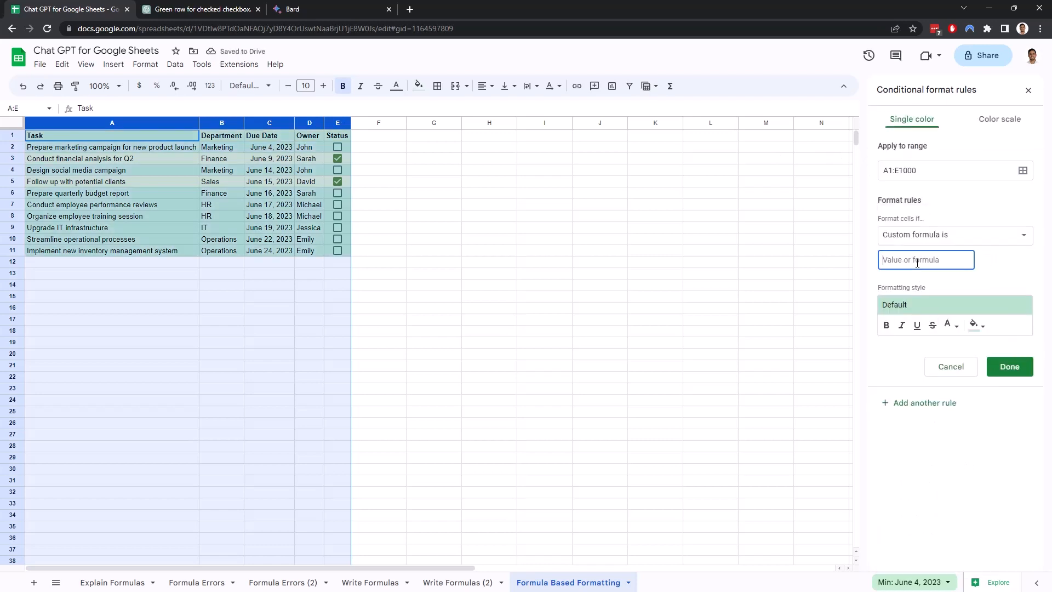
text(=AND($C1<>"", $C1<TODAY()))
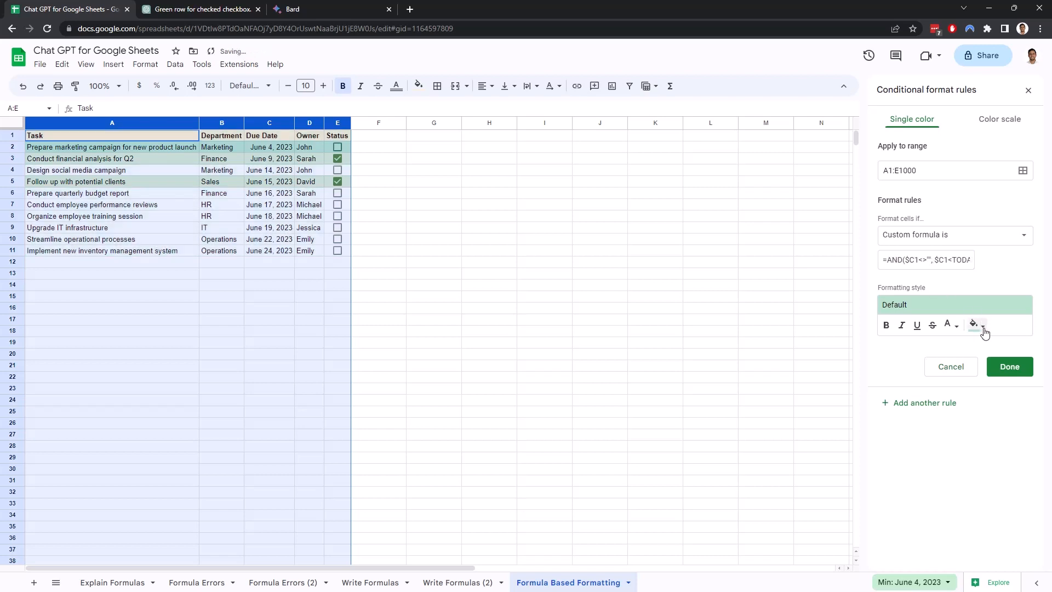
click(973, 324)
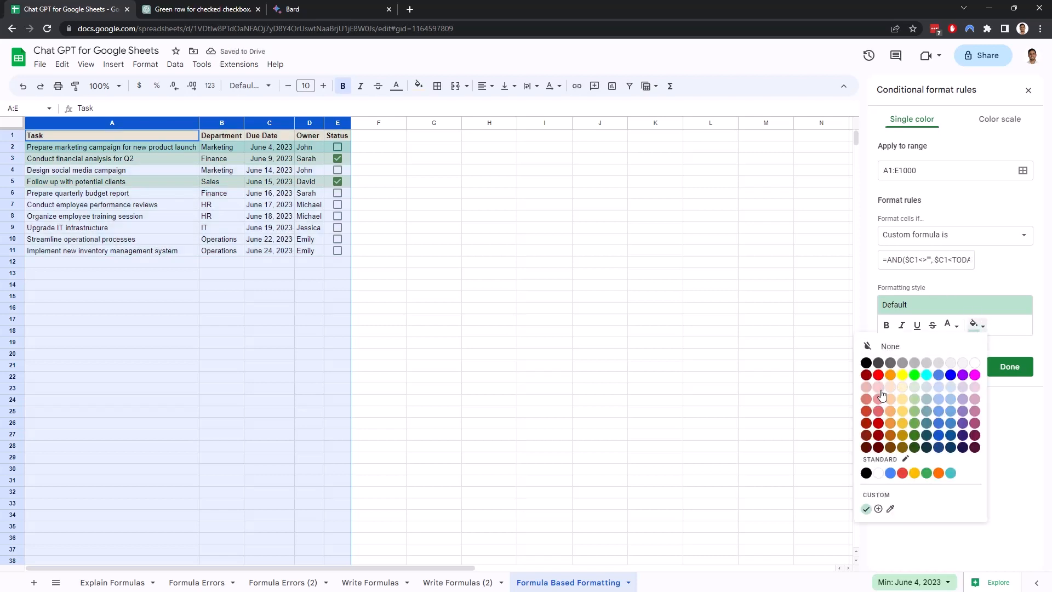
click(882, 386)
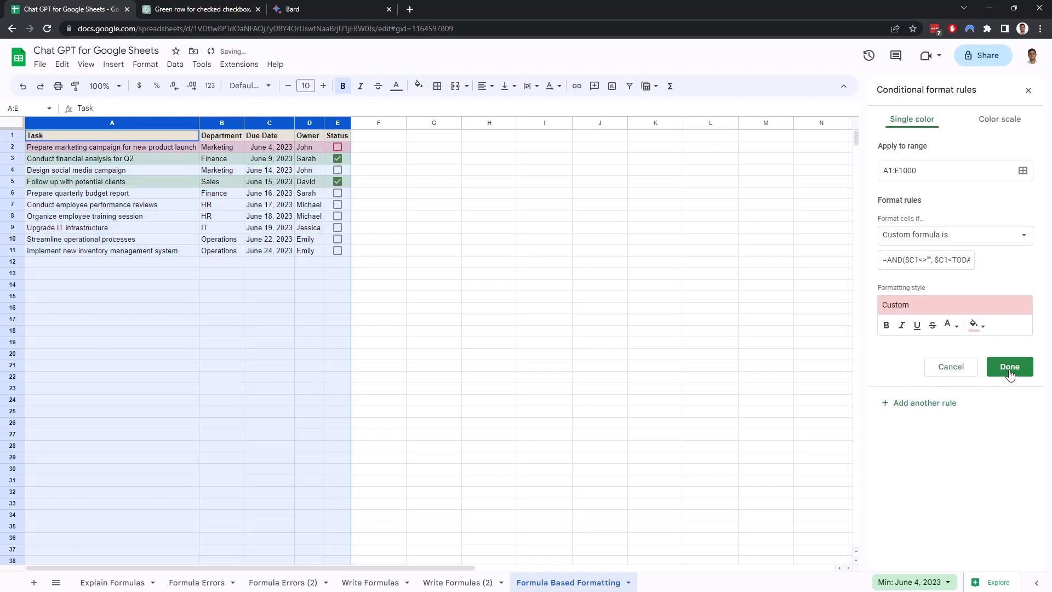
click(1009, 367)
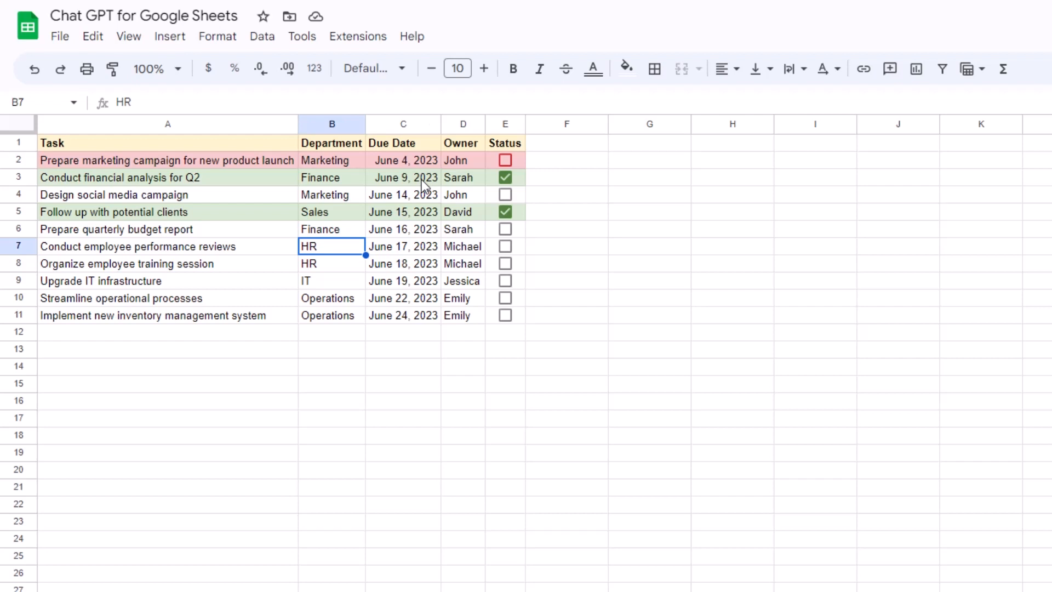
mouse_move(375, 165)
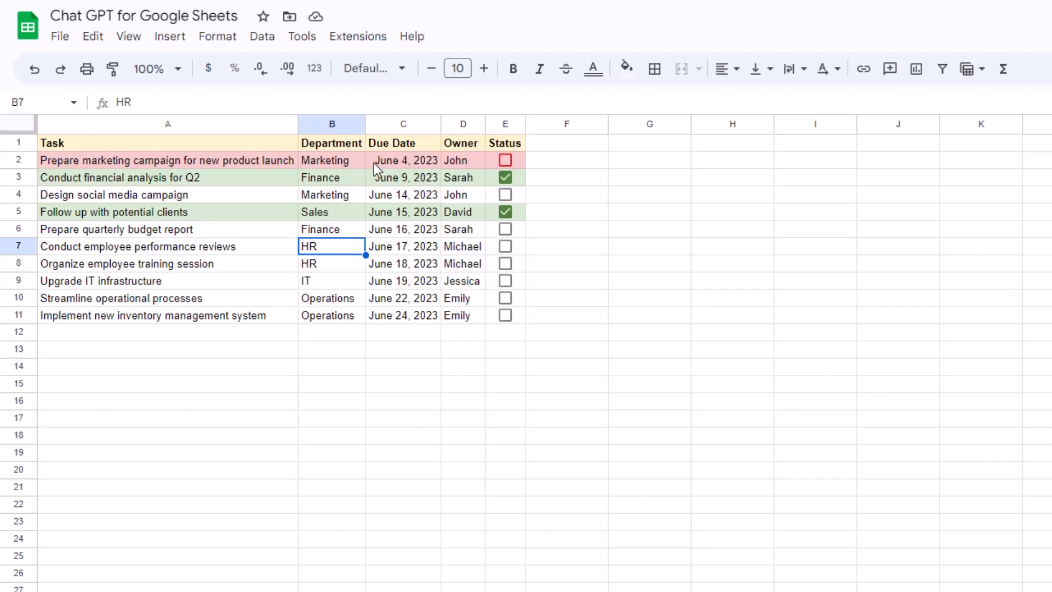
Tick the June 4 task as done and change the social media task's due date to June 11
click(403, 160)
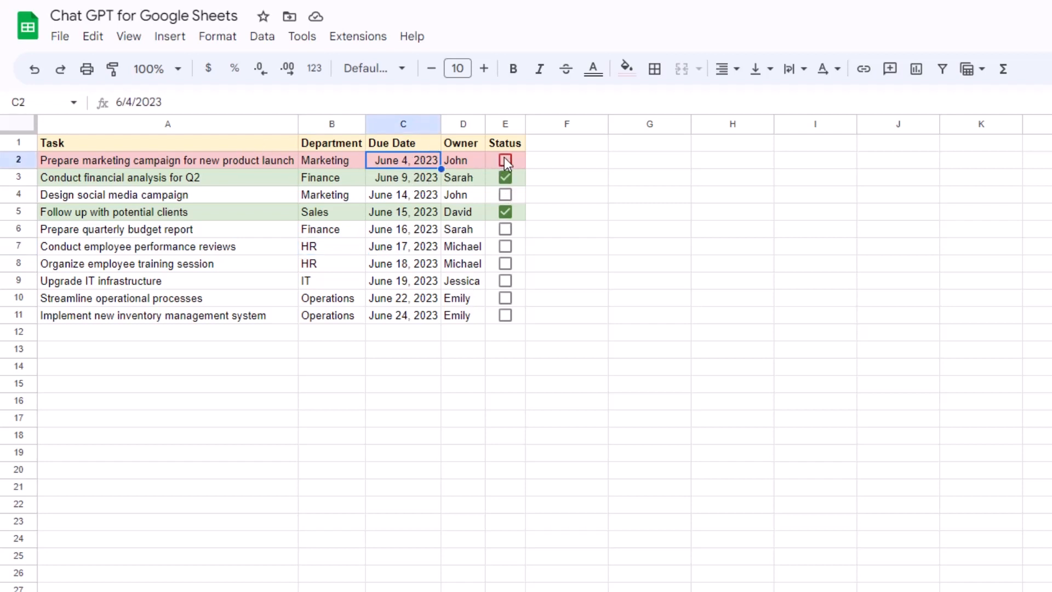
click(505, 160)
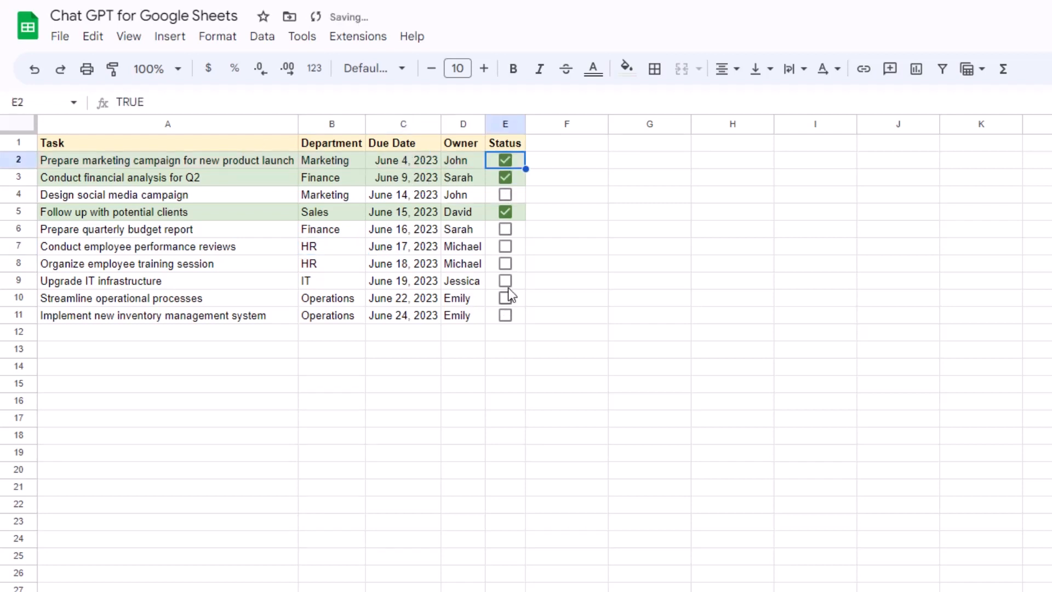
click(402, 195)
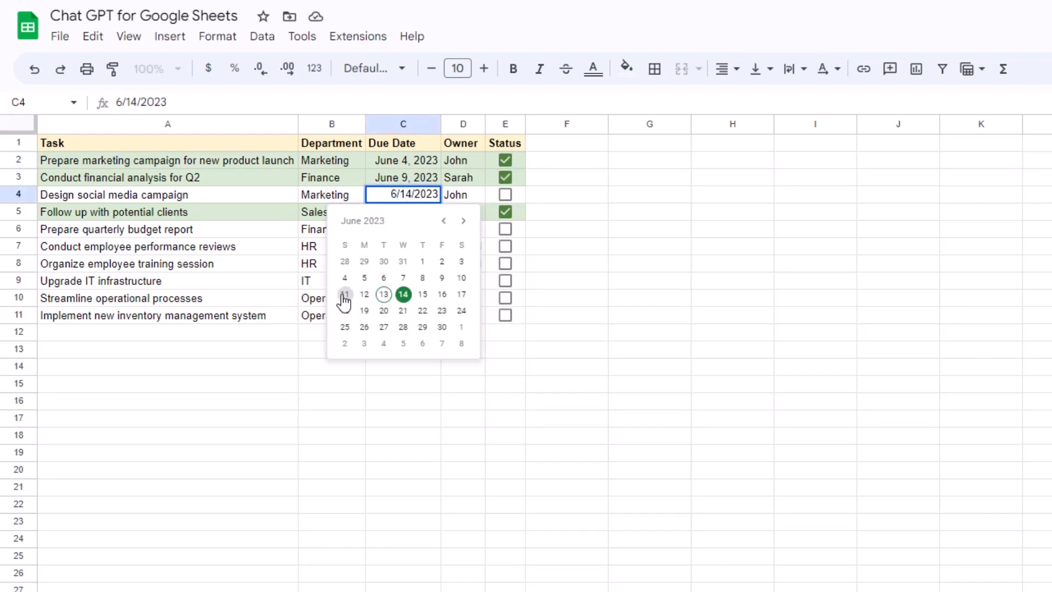
click(345, 294)
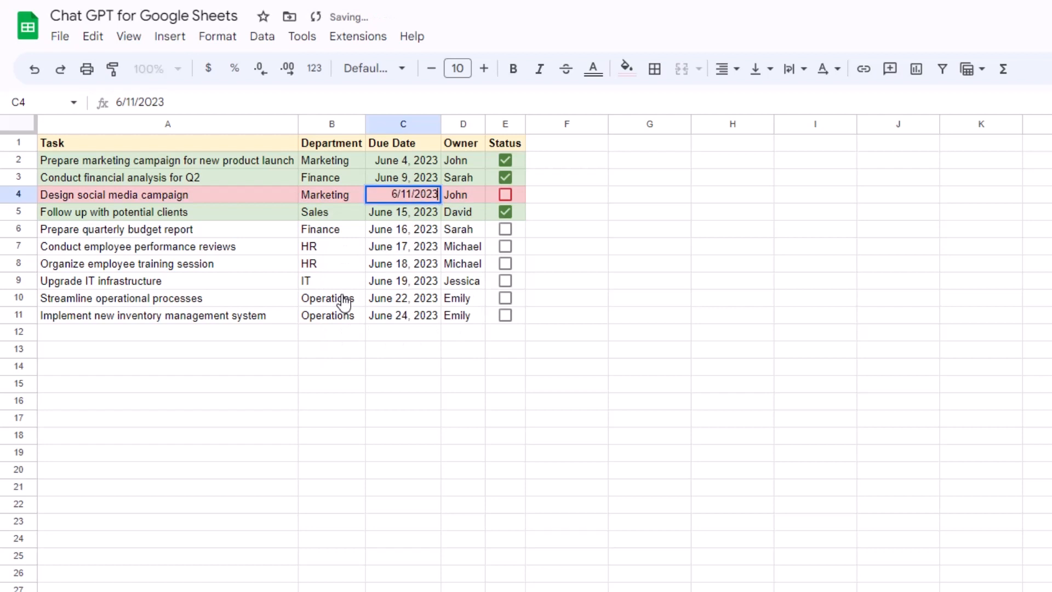
key(Enter)
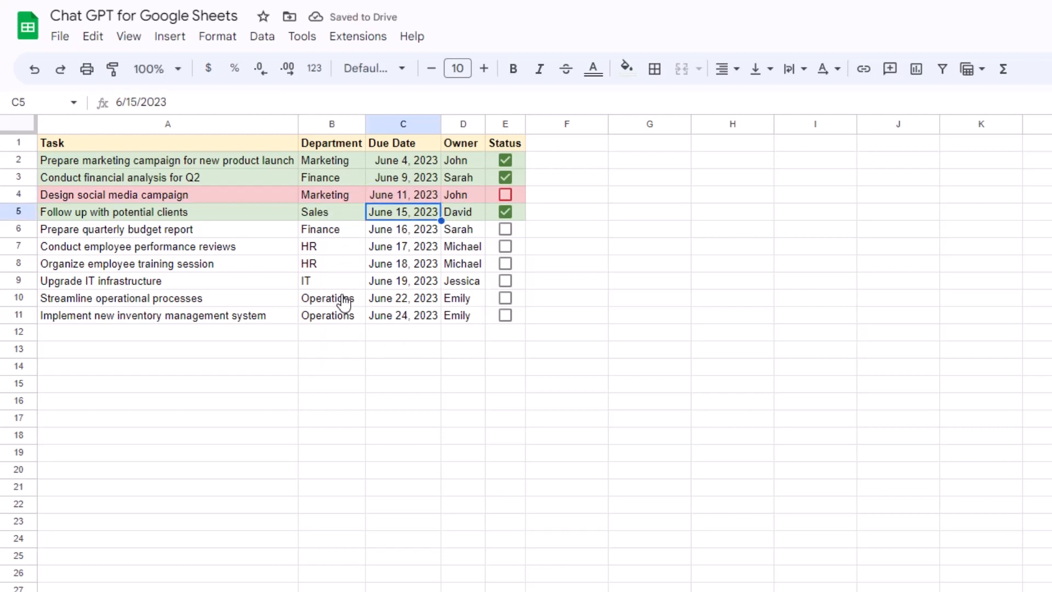